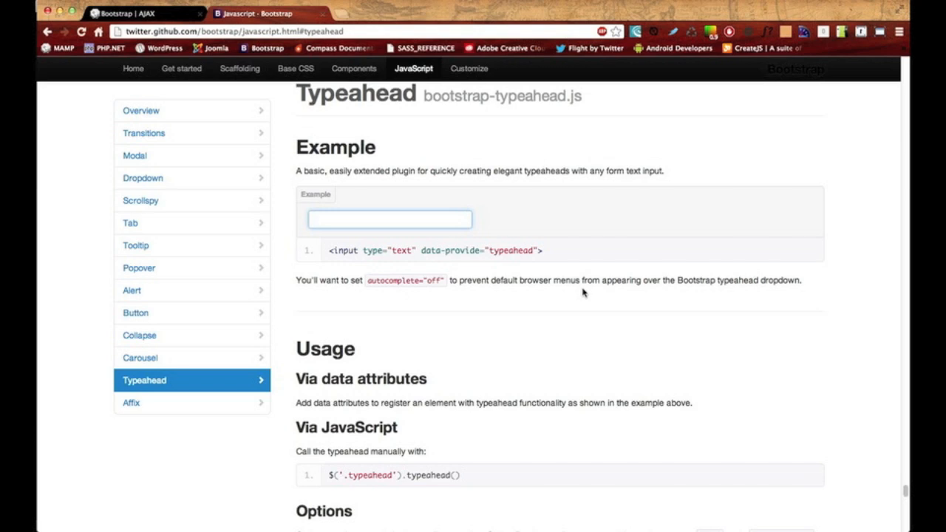
Enter 'A' in the Bootstrap typeahead example field to get state suggestions starting with Alabama.
left_click(389, 218)
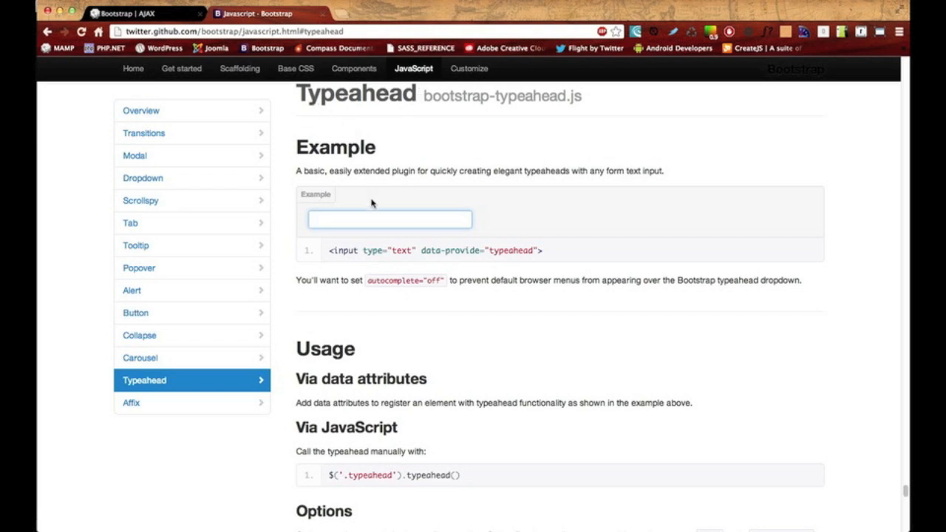
left_click(388, 219)
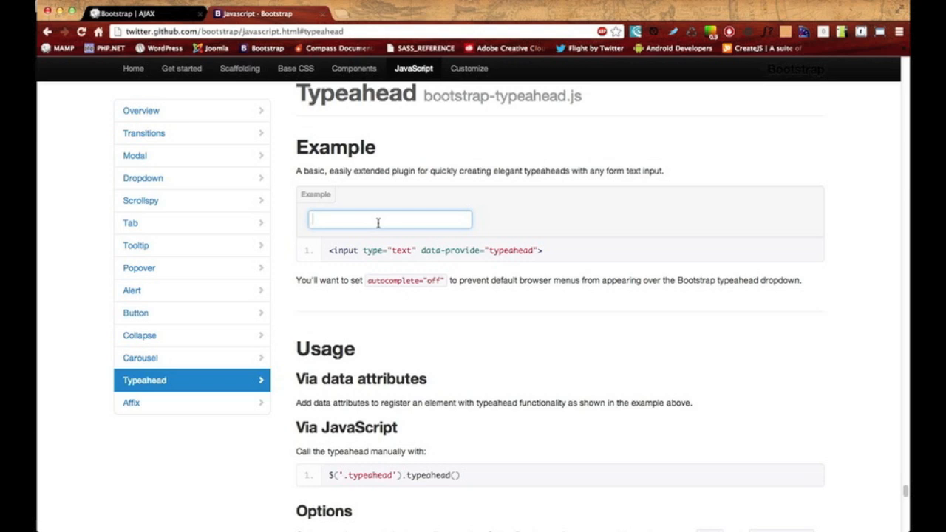
type("A")
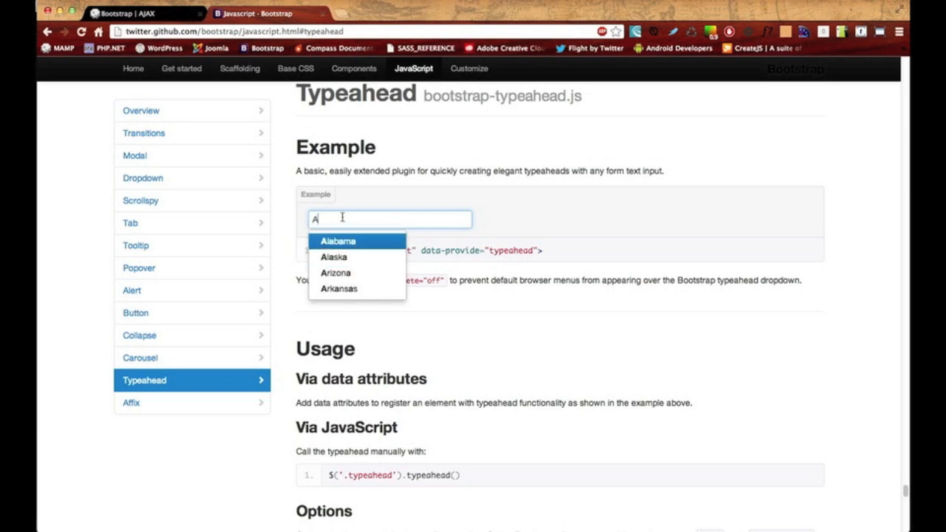
mouse_move(334, 256)
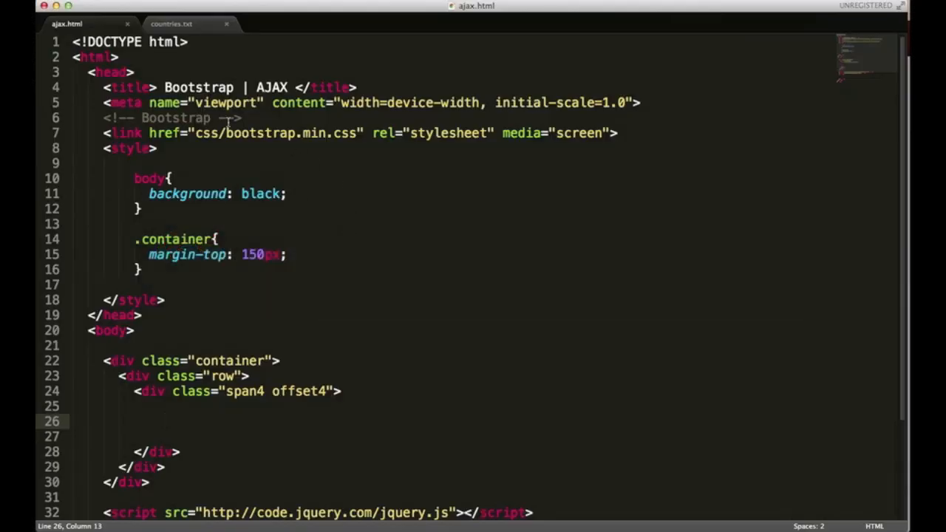
mouse_move(211, 145)
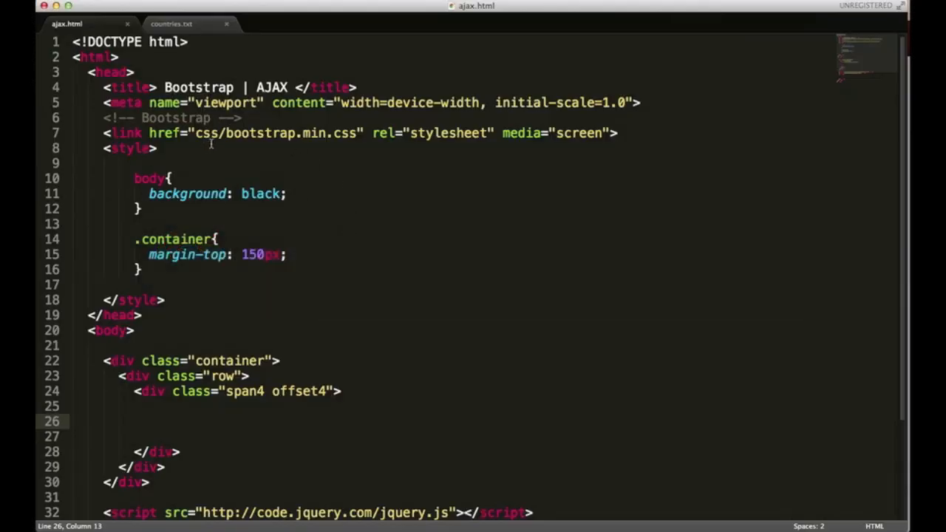
scroll("down", 3)
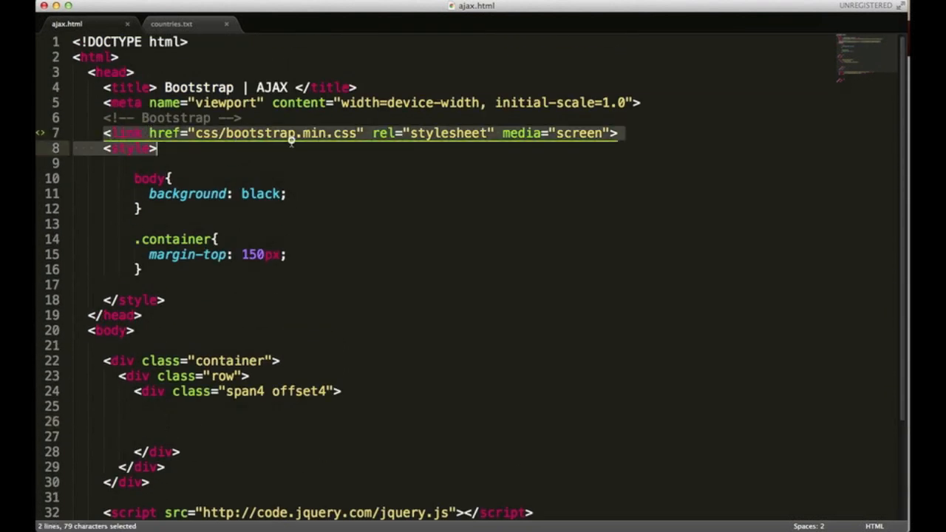
scroll("down", 3)
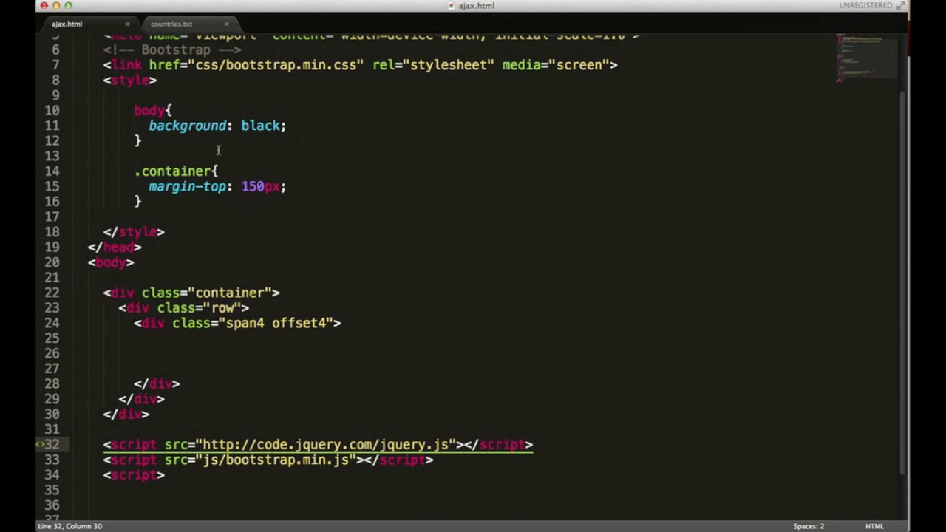
mouse_move(234, 349)
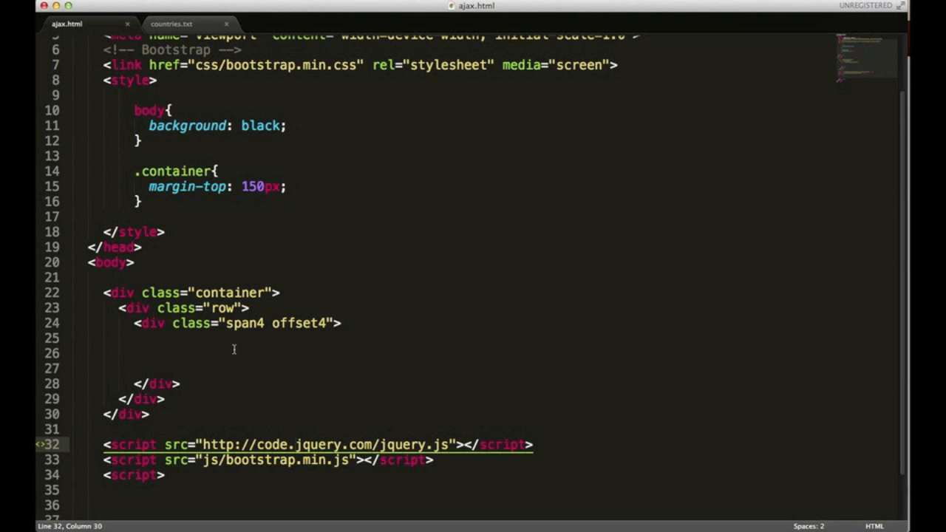
left_click(164, 353)
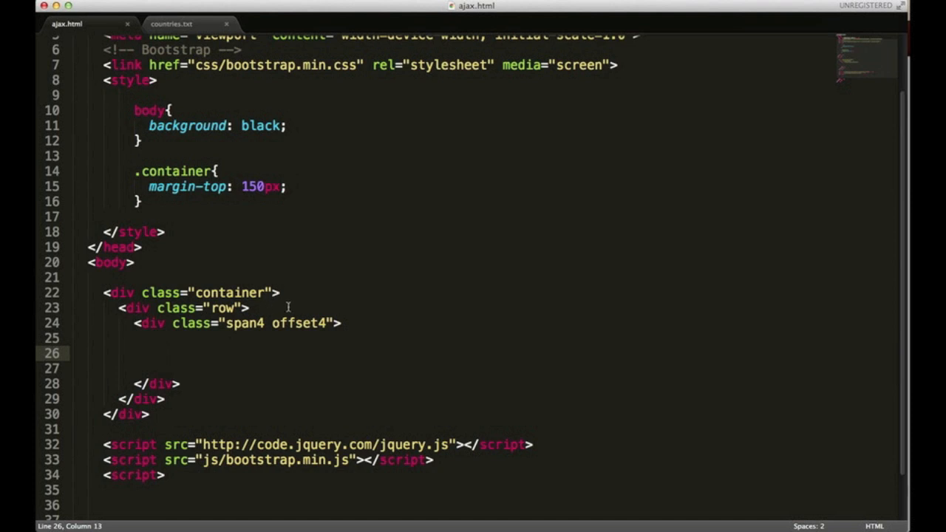
Write <input type="text" data-provide="typeahead"> on line 26 of ajax.html.
type("<i")
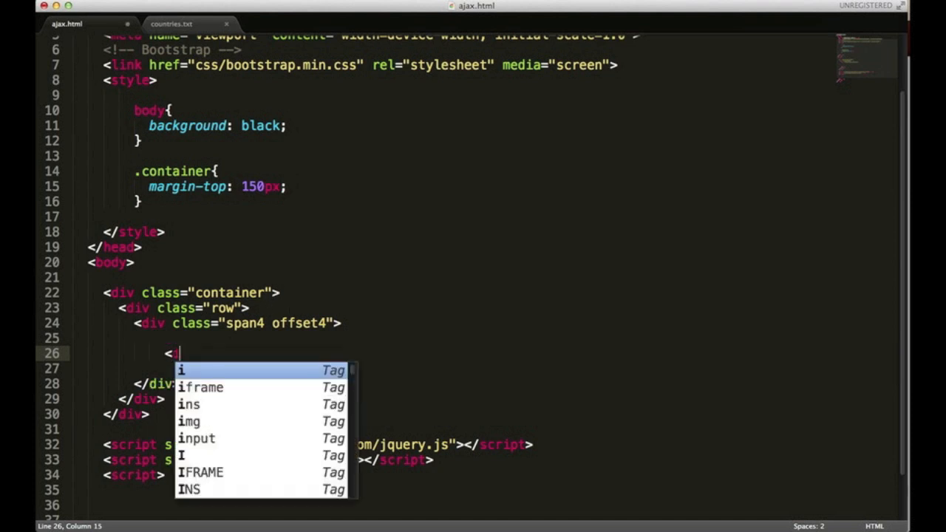
type("nput")
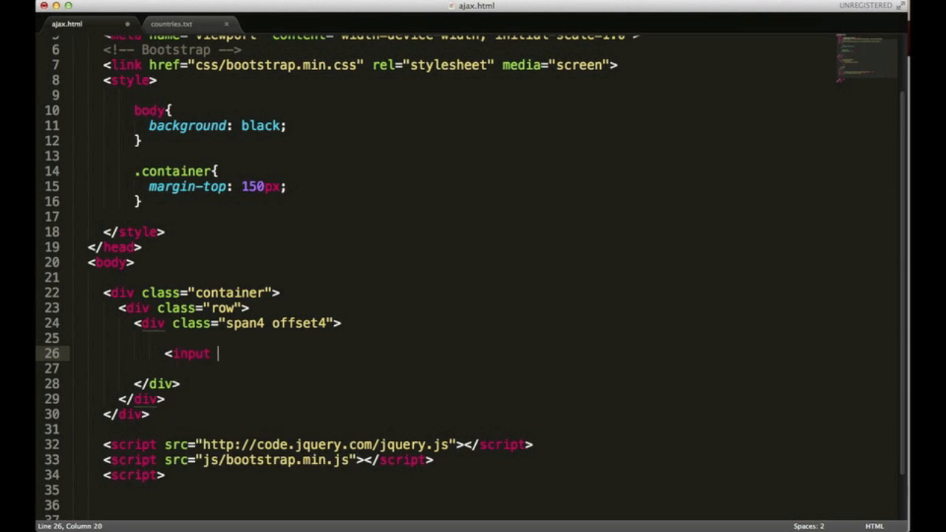
type("type=\"\"")
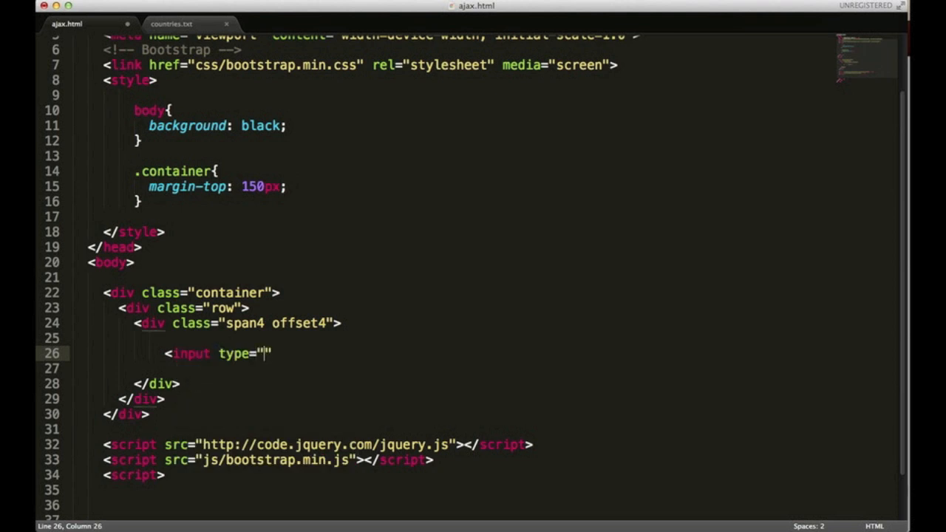
type("tex")
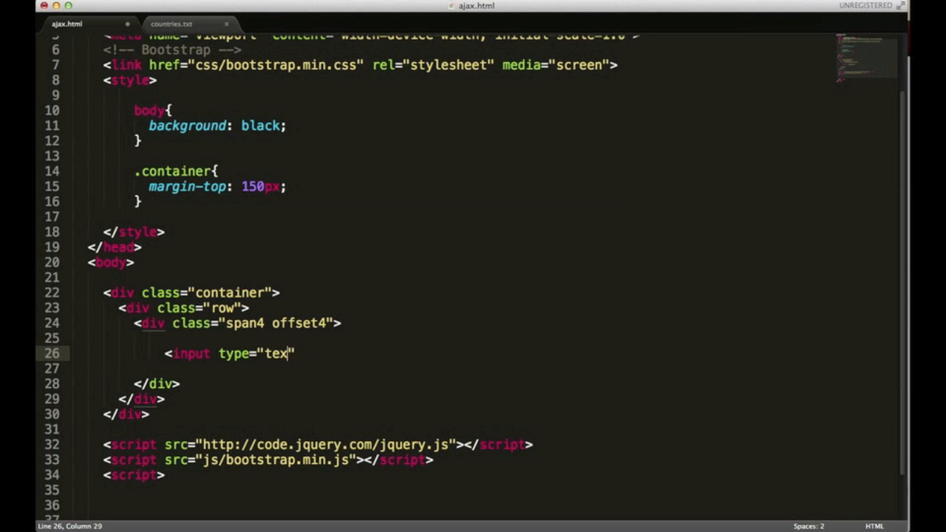
type("t\"")
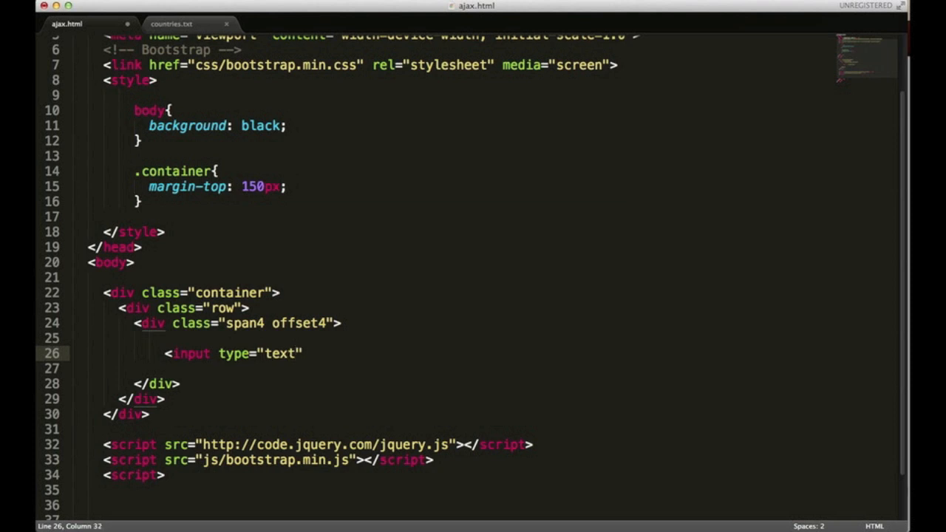
type("data-")
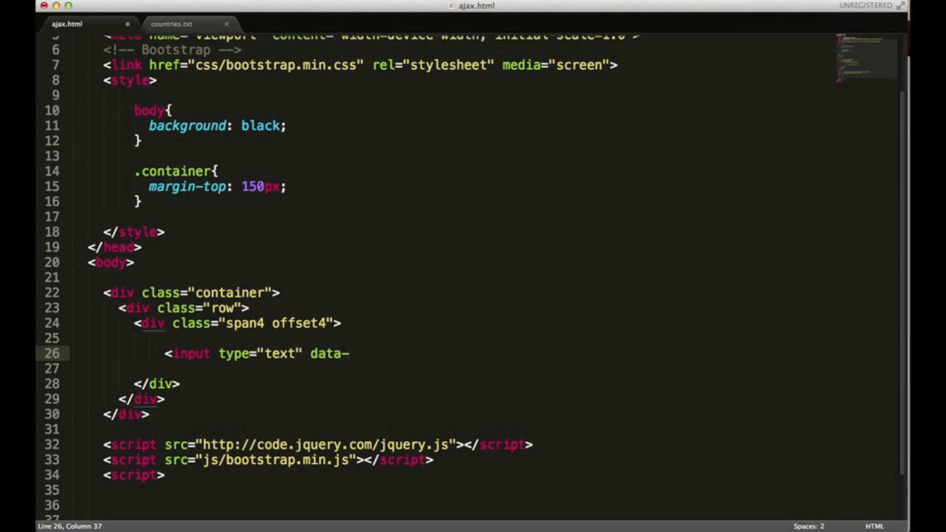
type("provide")
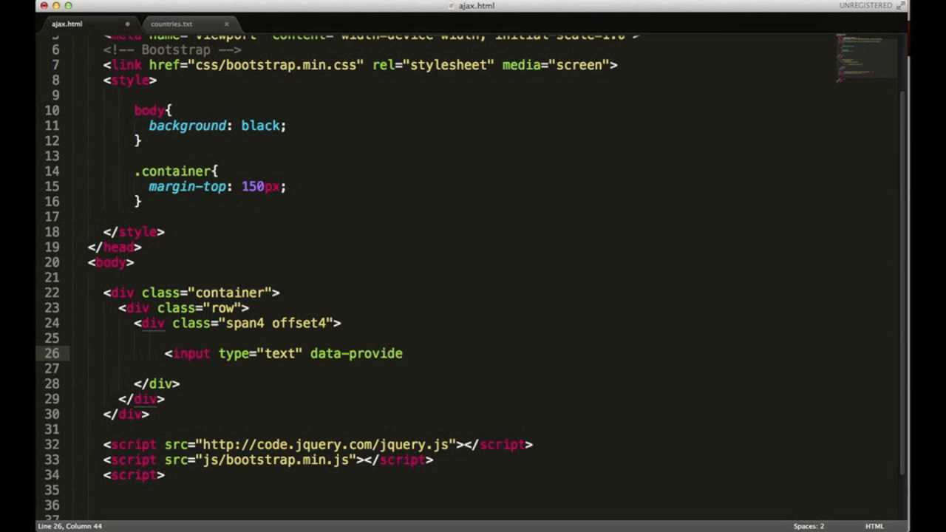
type("=\"\"")
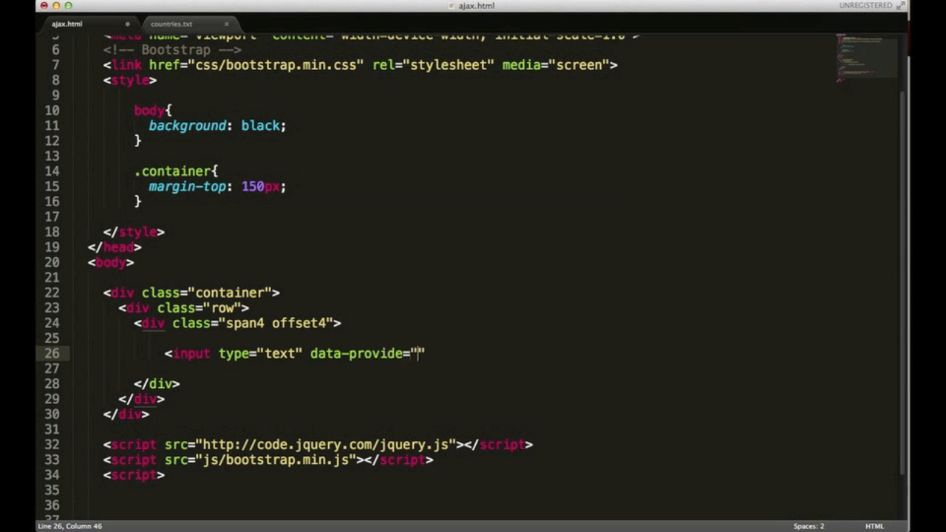
type("type")
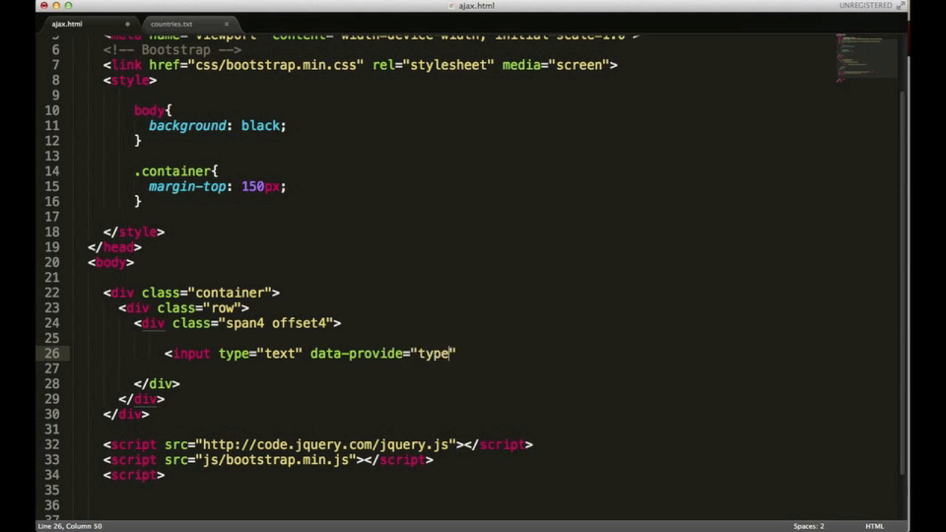
type("ahead")
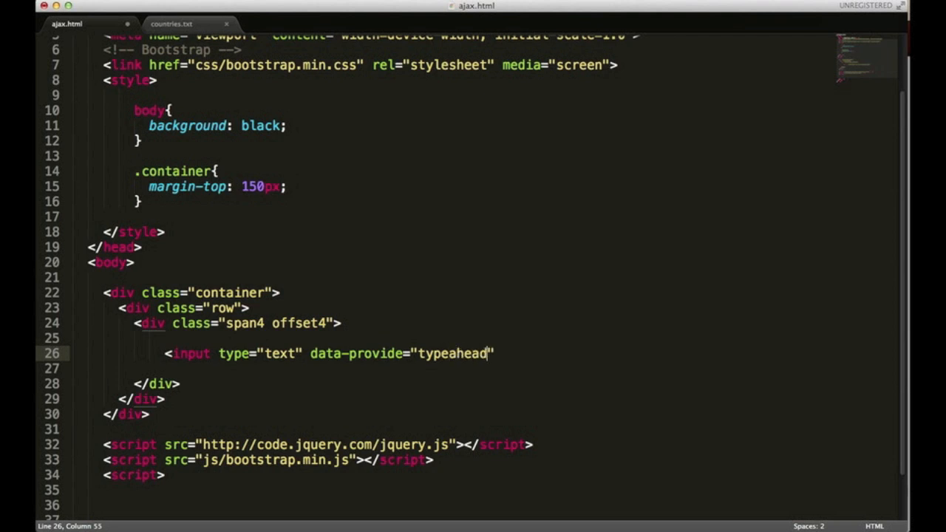
type(">")
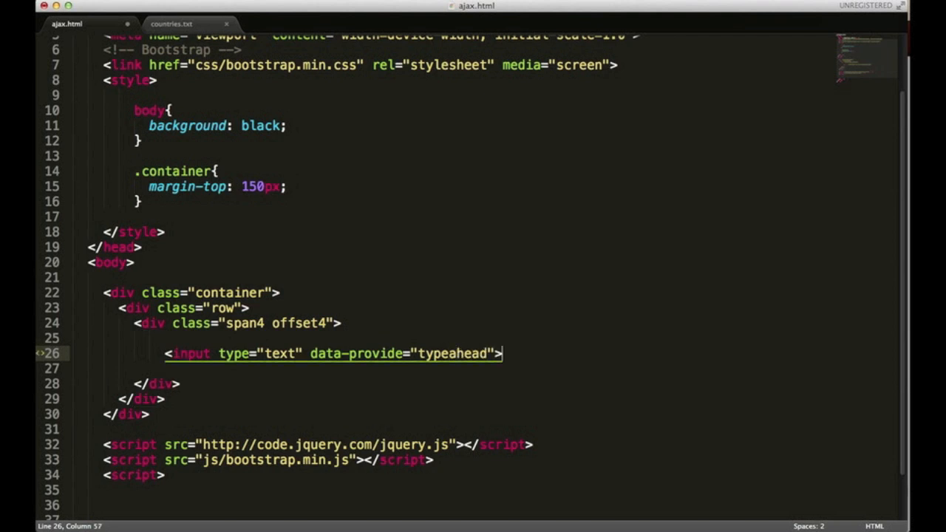
scroll("up", 3)
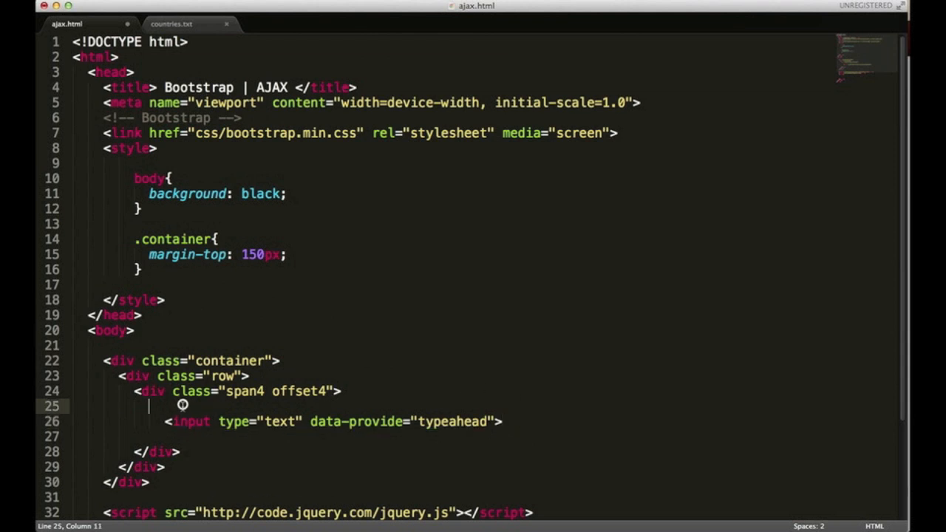
Wrap the typeahead input in a div with class input-append.
type("div class")
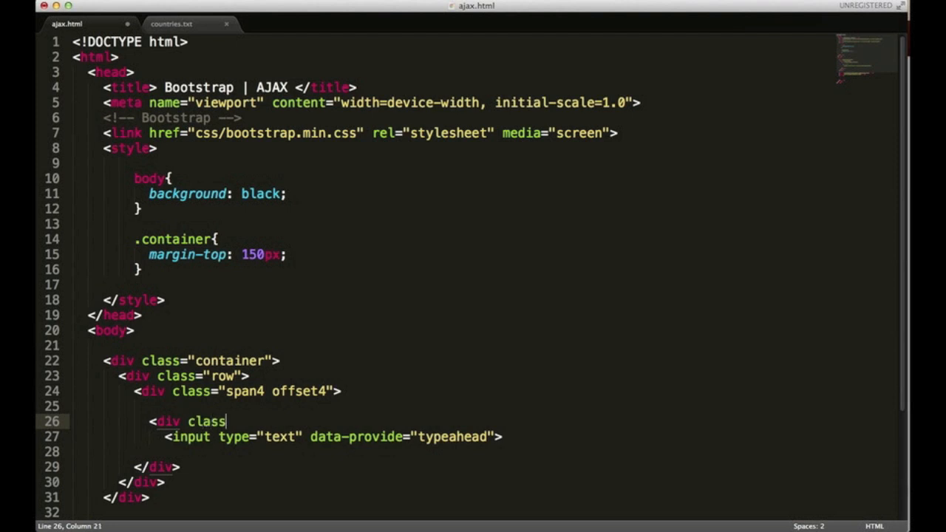
type("=\"a\"")
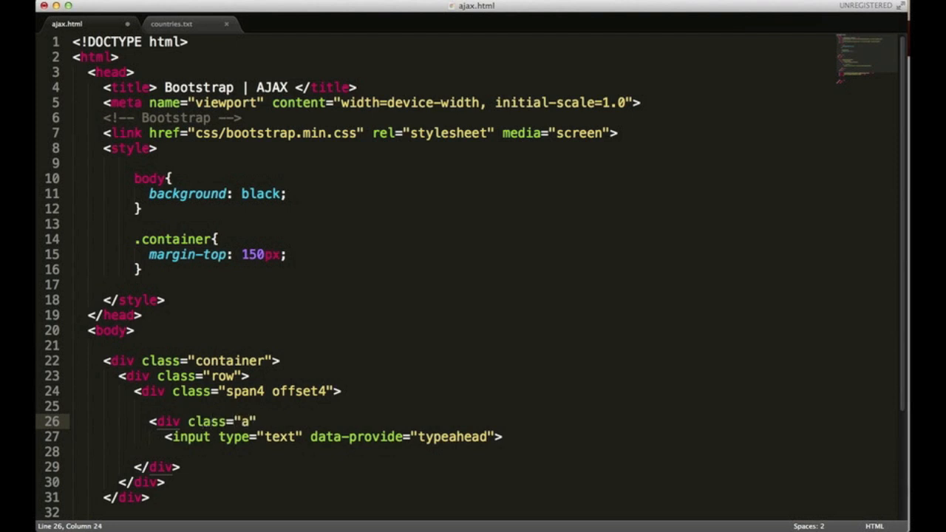
type("input-append")
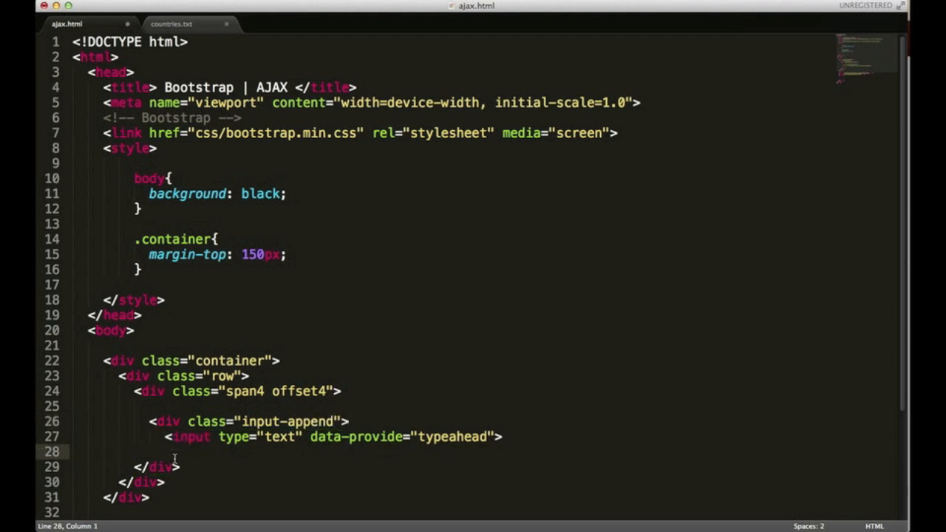
type("</")
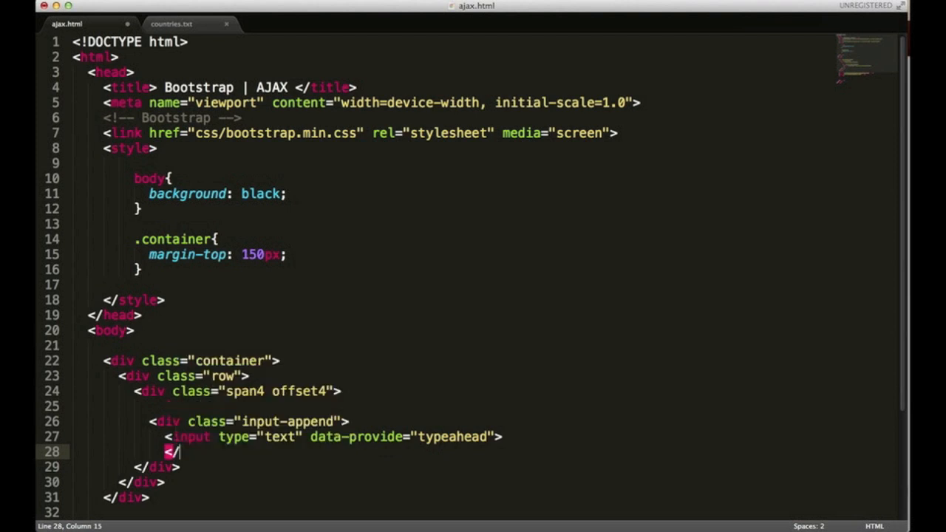
type("div>")
type("<s")
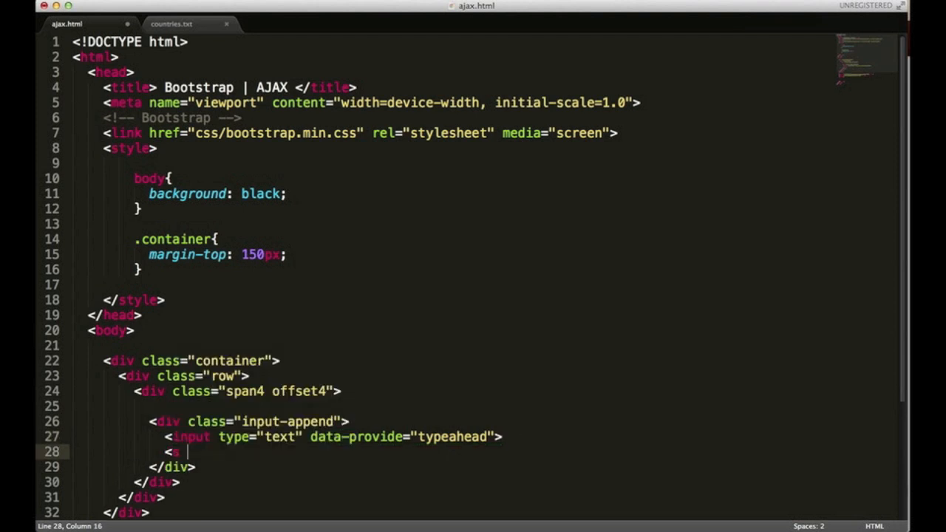
Add an <a class="btn btn-primary"> button containing an <i class="icon-search icon-white"> icon.
type("a")
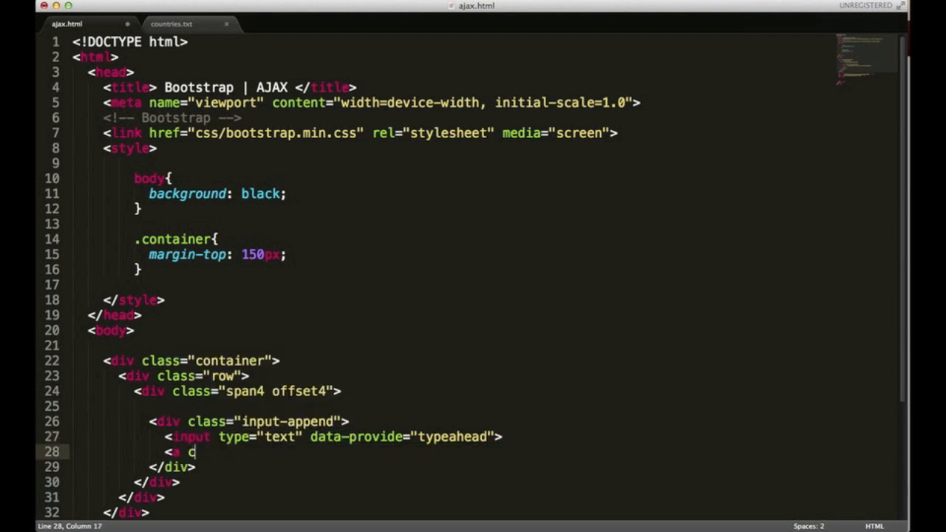
type("class=\"\"")
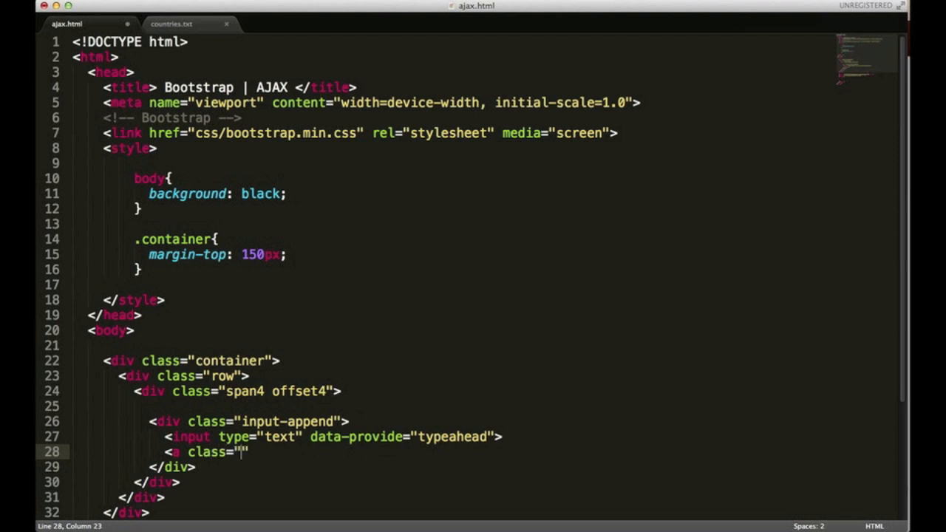
type("btn")
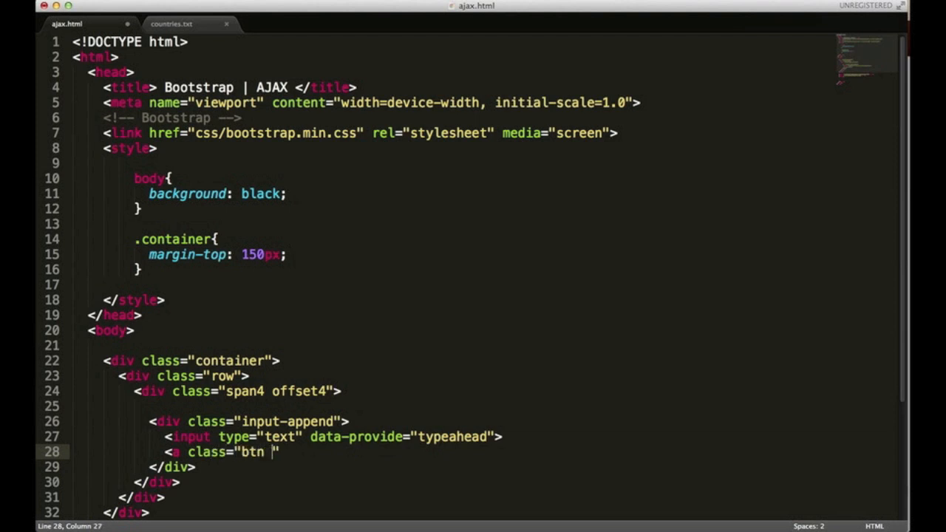
type("btn-")
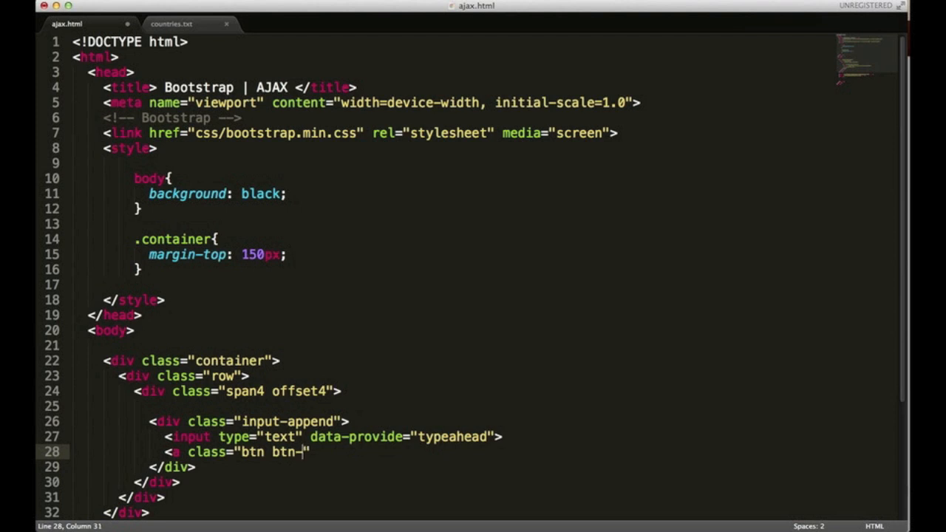
type("primary\"")
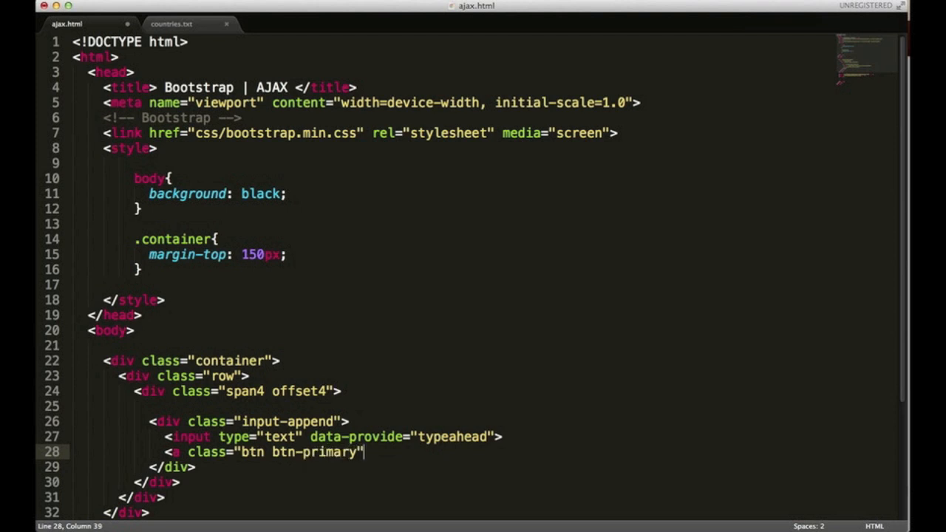
type(">")
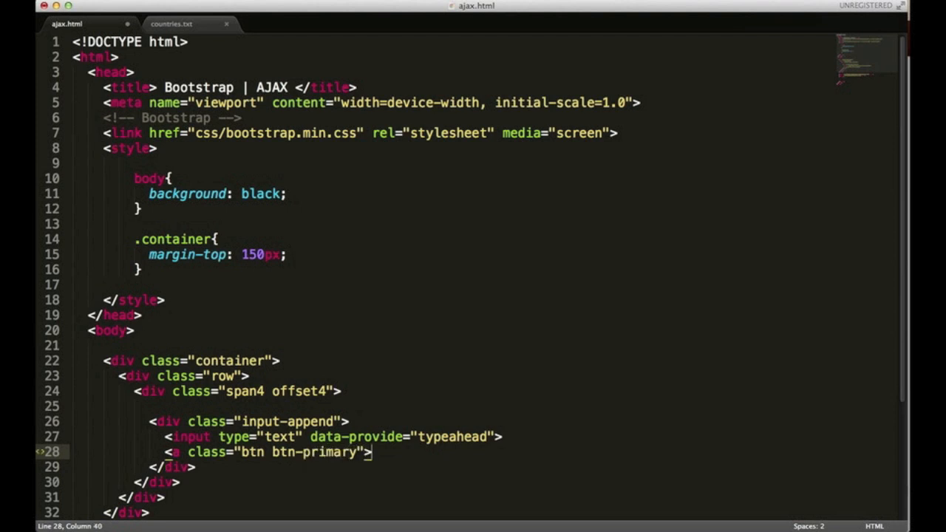
type("<")
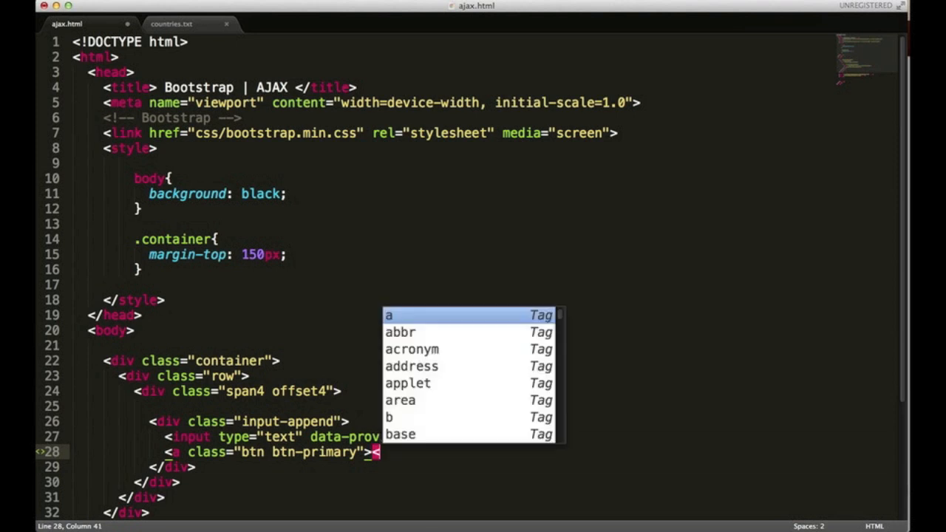
type("i")
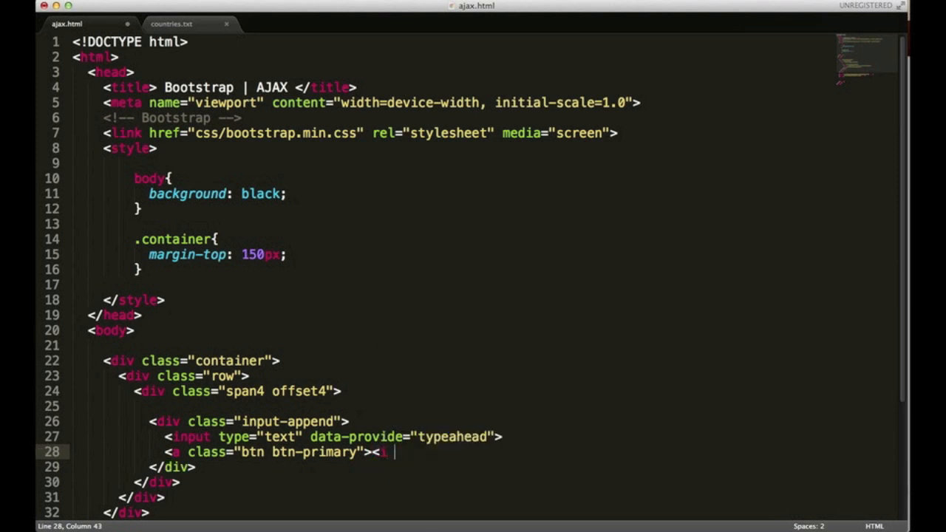
type("class=\"\"")
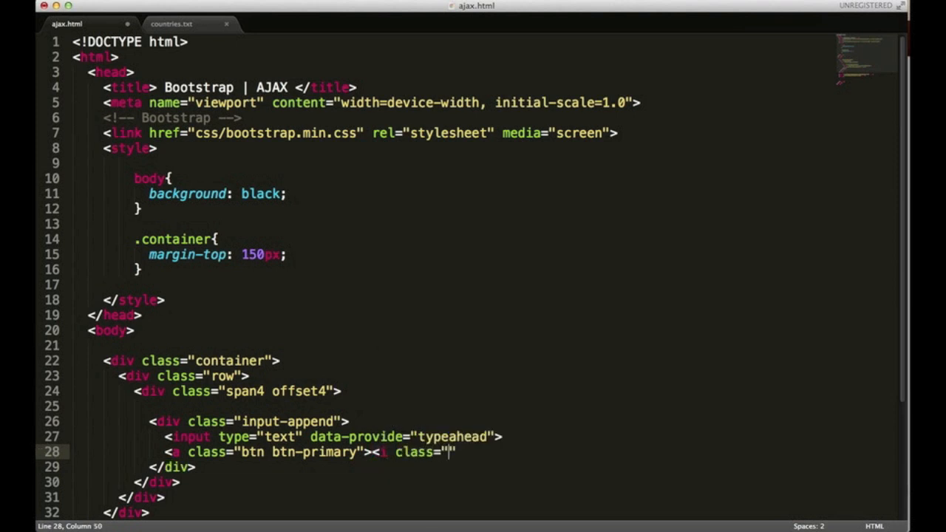
type("icon")
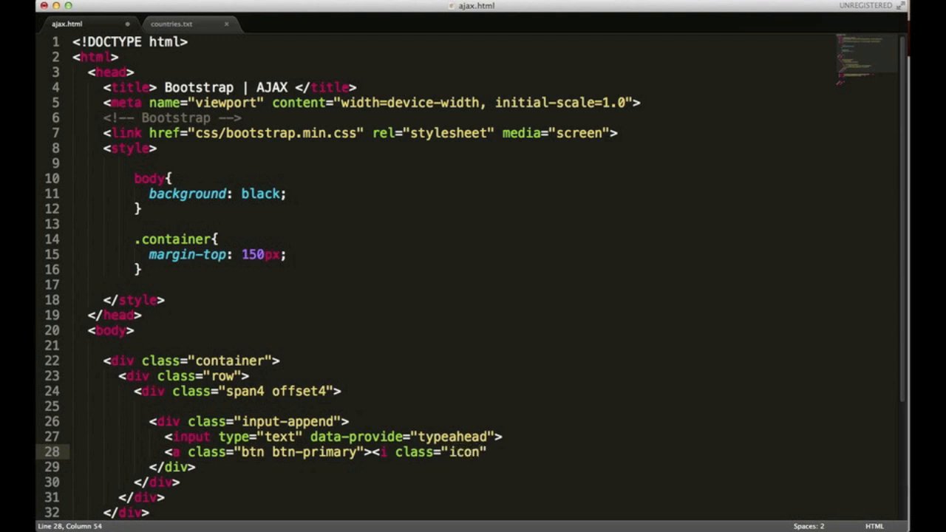
type("-search")
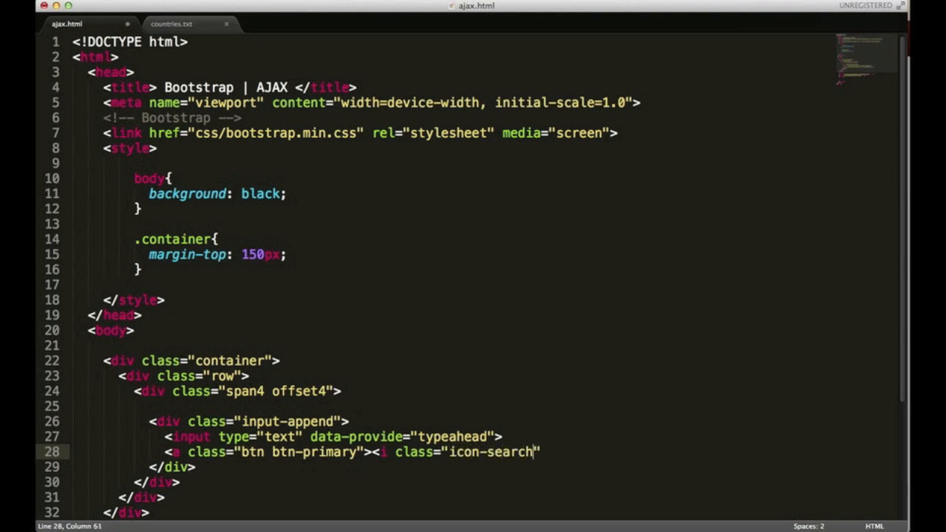
type("icon-")
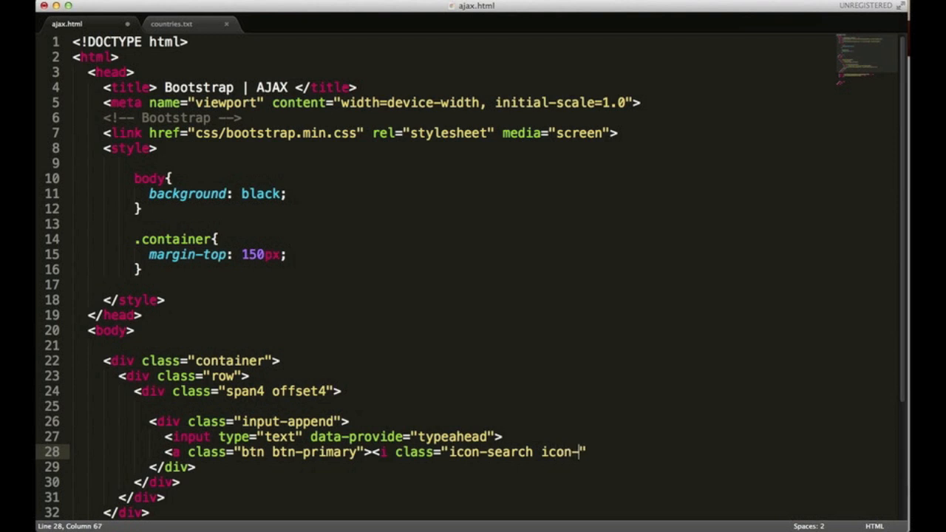
type("white\"")
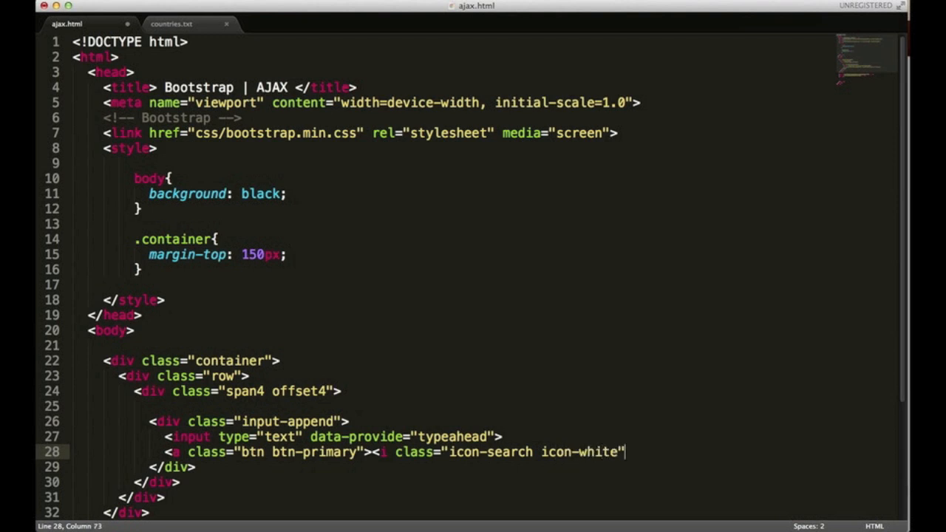
type("</i></a>")
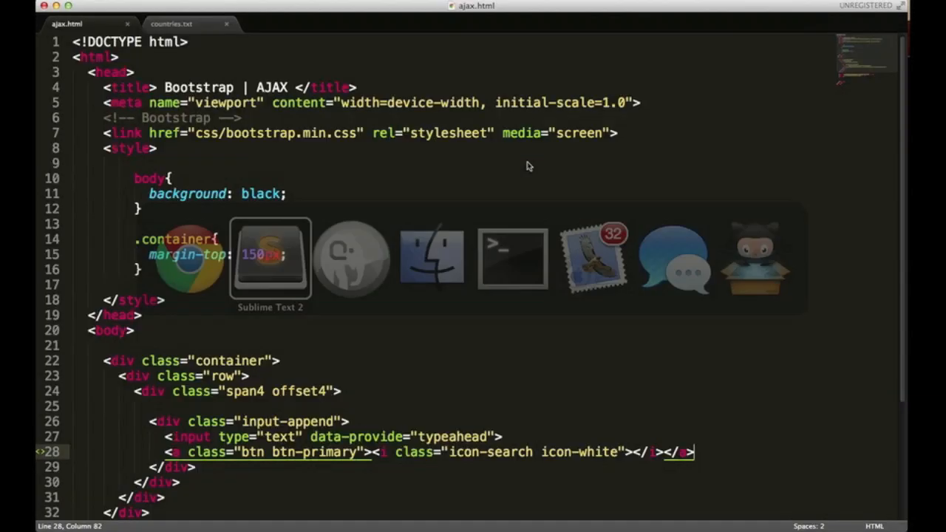
Review the country list in countries.txt and place the cursor after Afghanistan.
left_click(170, 23)
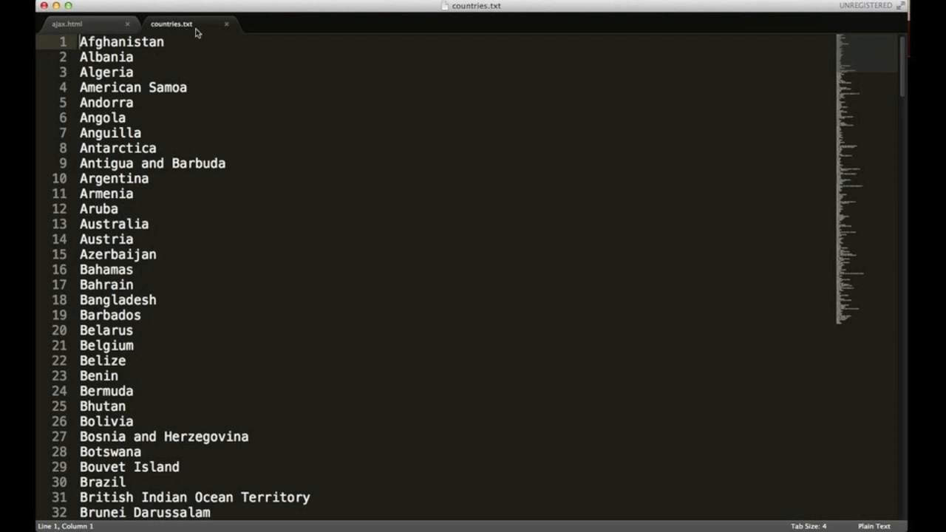
mouse_move(190, 88)
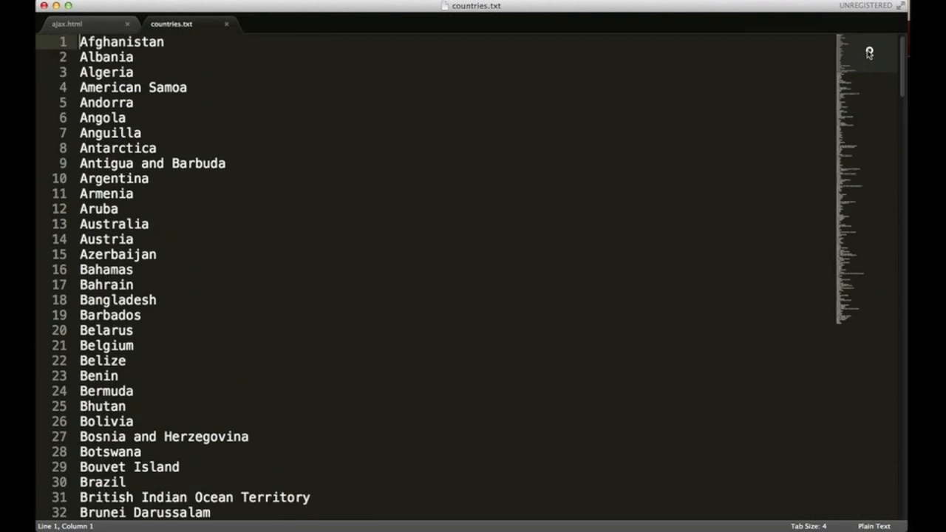
mouse_move(195, 45)
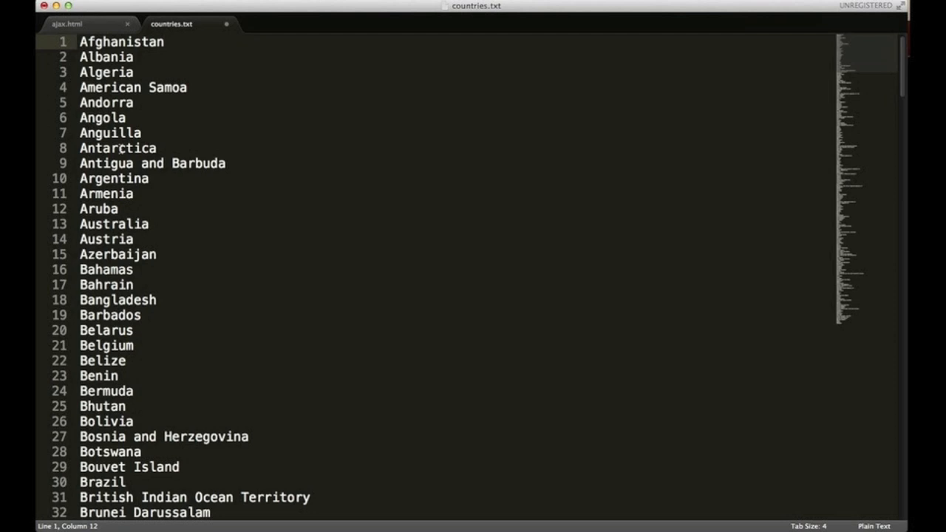
left_click(164, 42)
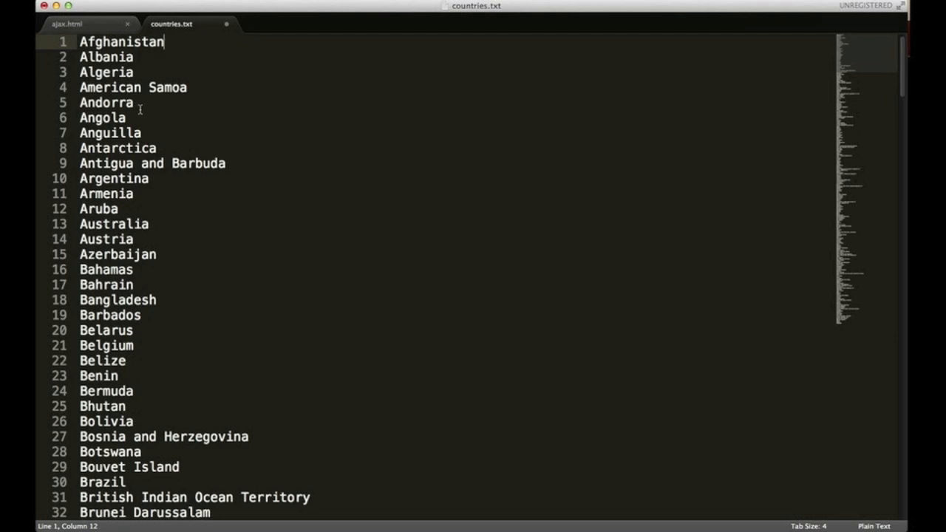
mouse_move(161, 42)
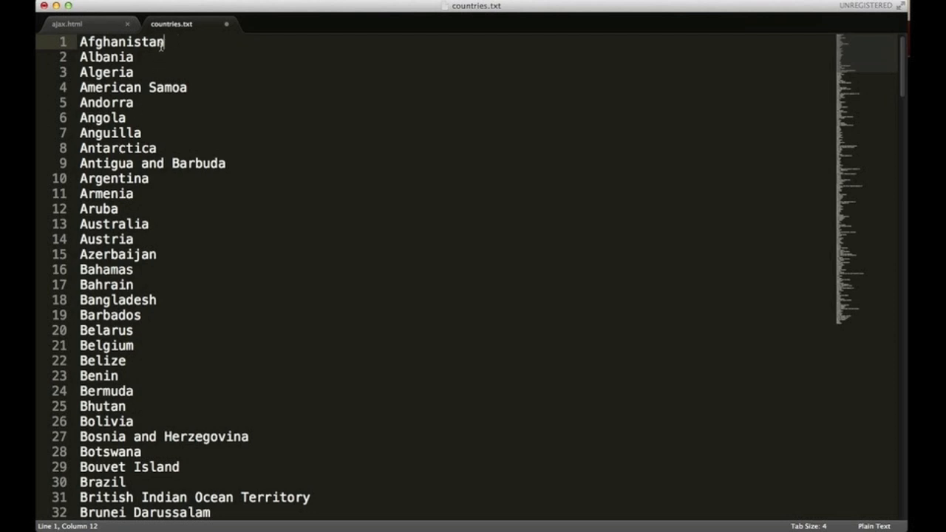
mouse_move(186, 32)
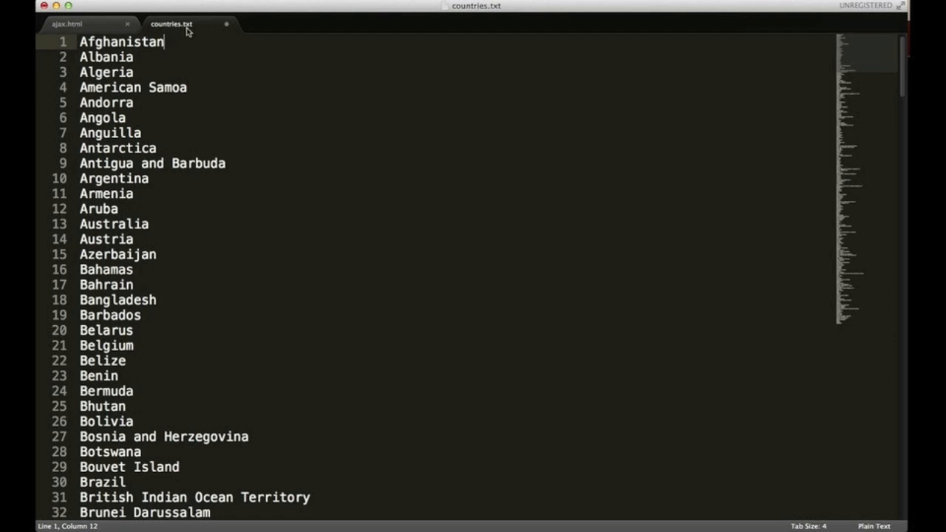
mouse_move(219, 32)
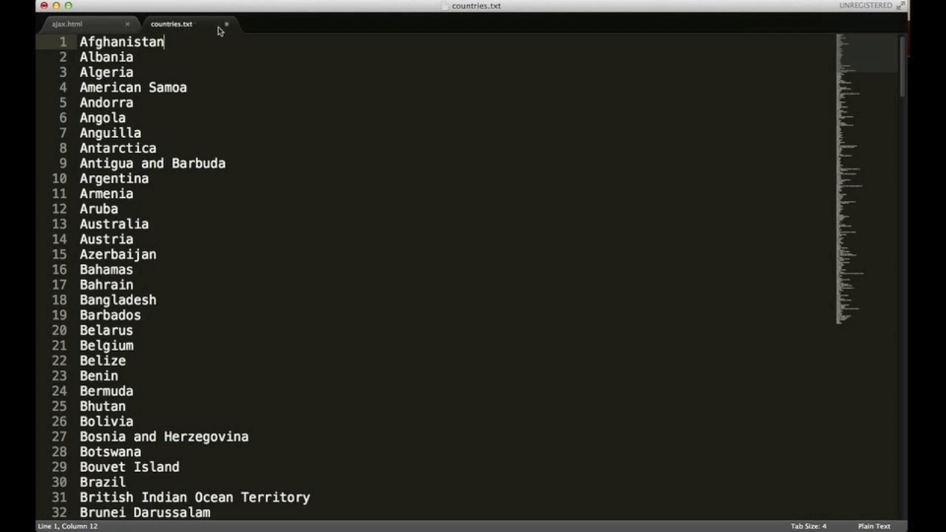
mouse_move(172, 24)
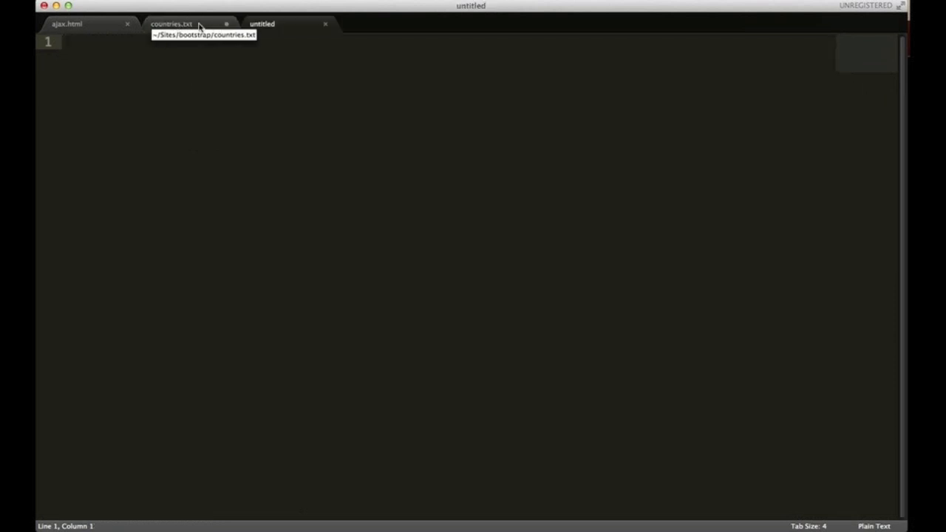
Save the new empty file as countries.php.
key("cmd+s")
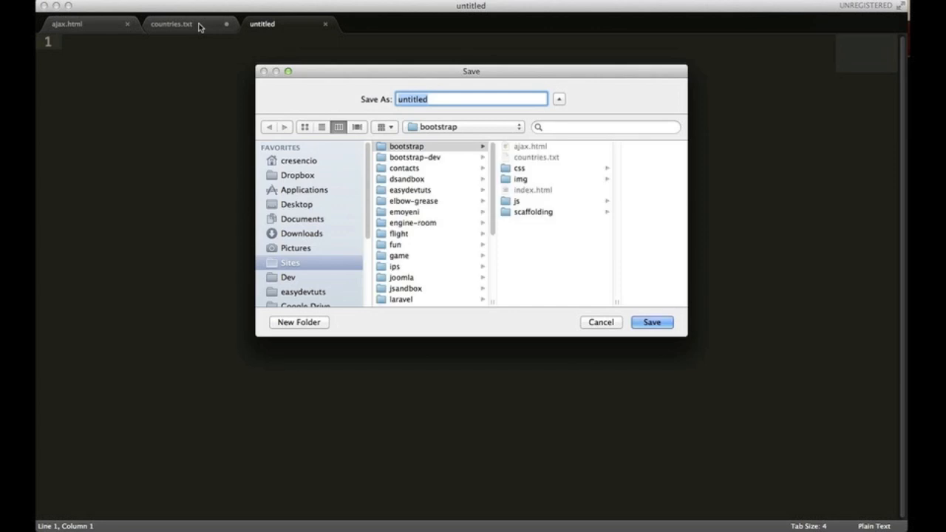
type("countries")
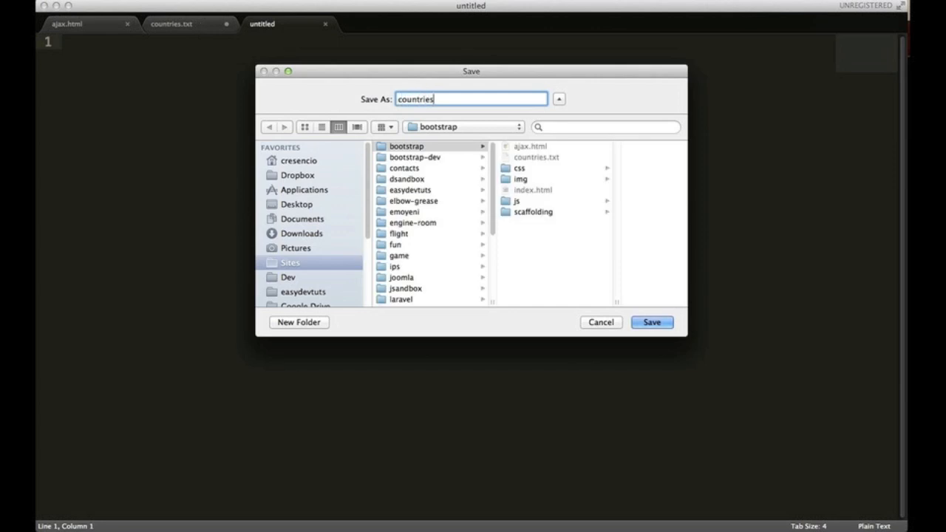
type(".php")
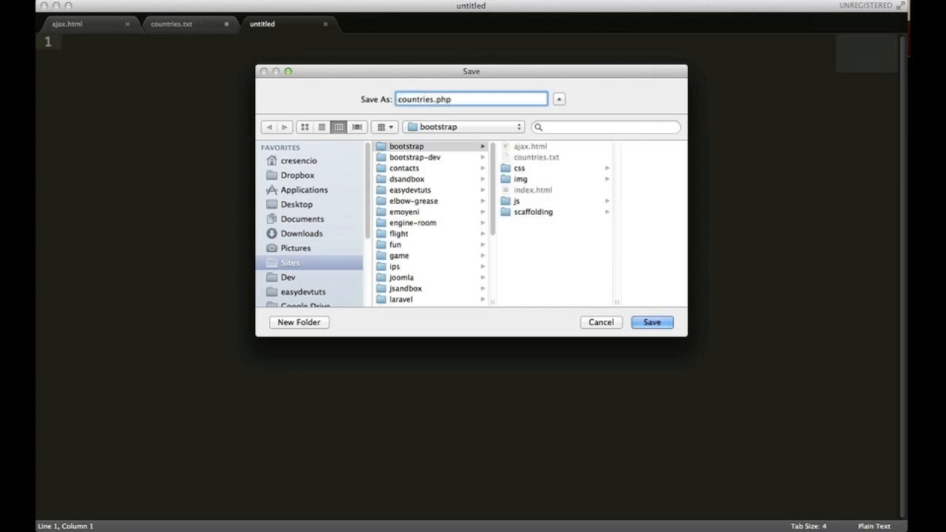
left_click(651, 323)
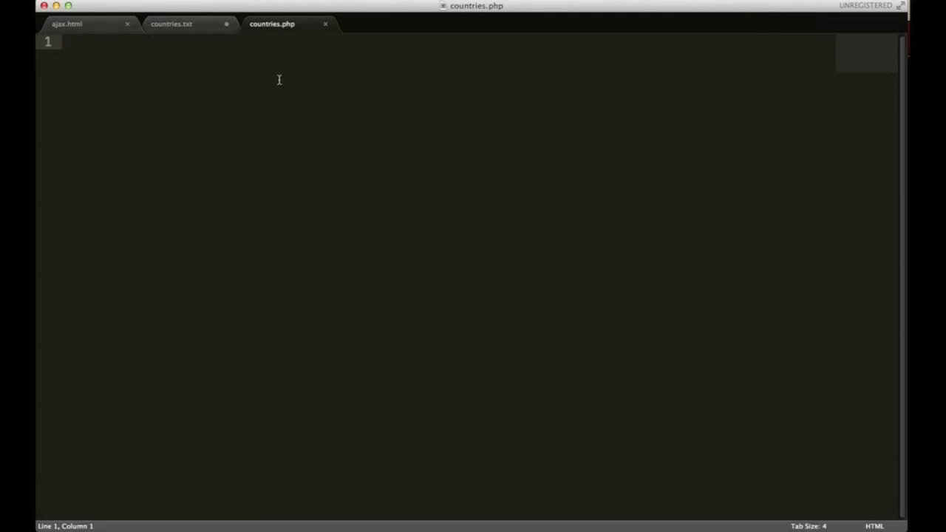
Glance at countries.txt, then return to the empty countries.php tab.
left_click(172, 24)
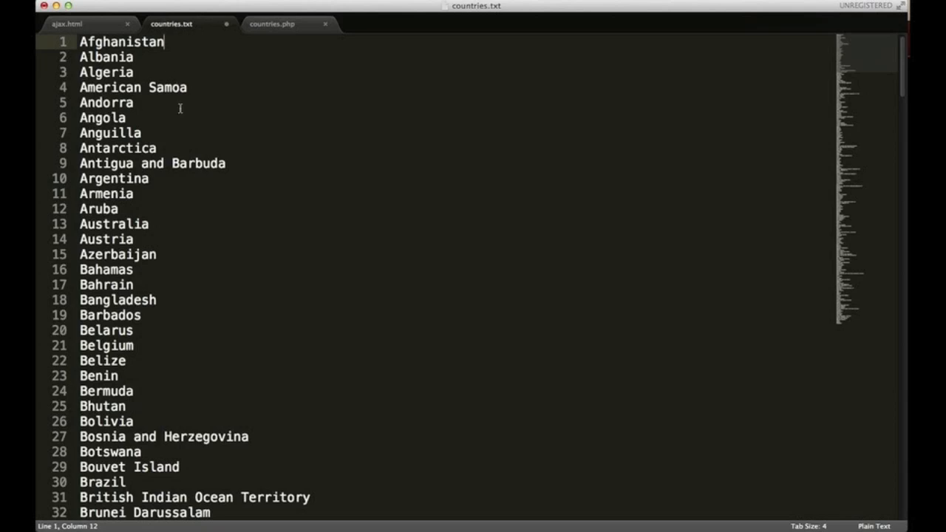
left_click(67, 23)
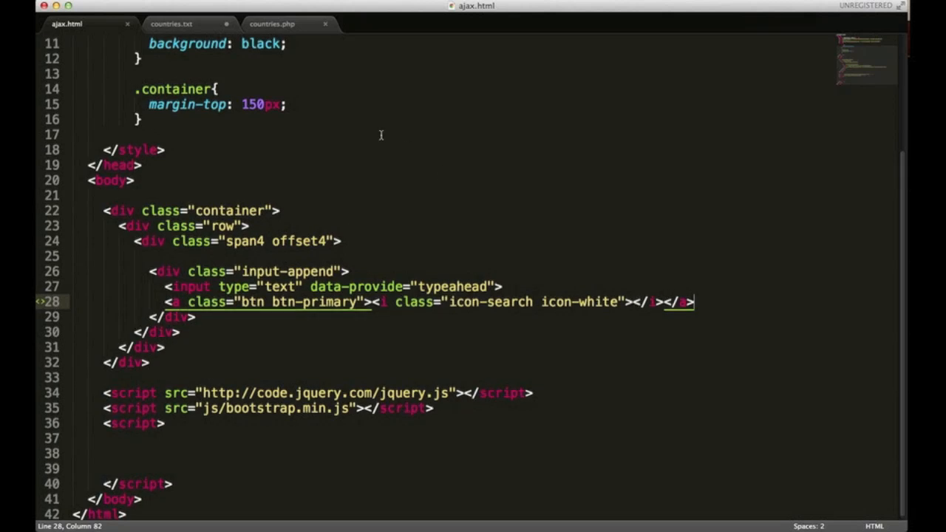
left_click(272, 23)
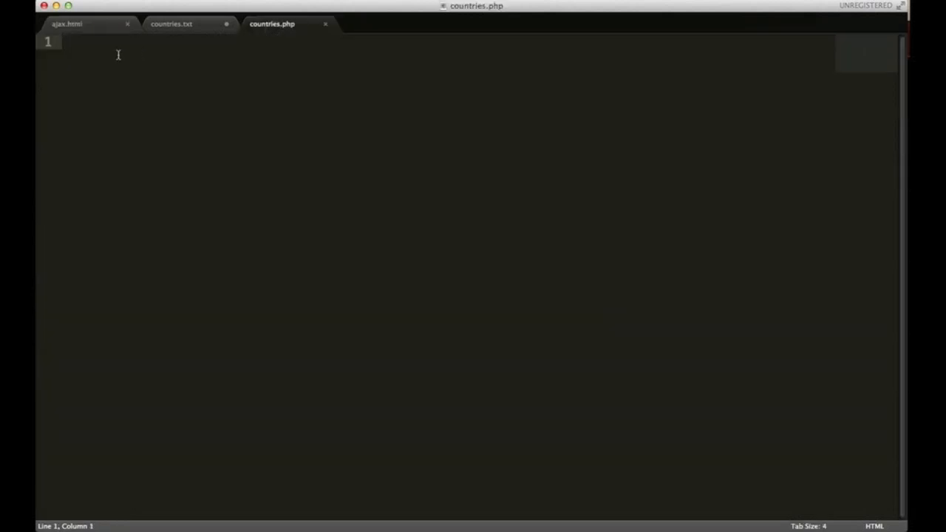
Start a <?php block in countries.php, briefly checking the country list.
type("<?php")
type("?>")
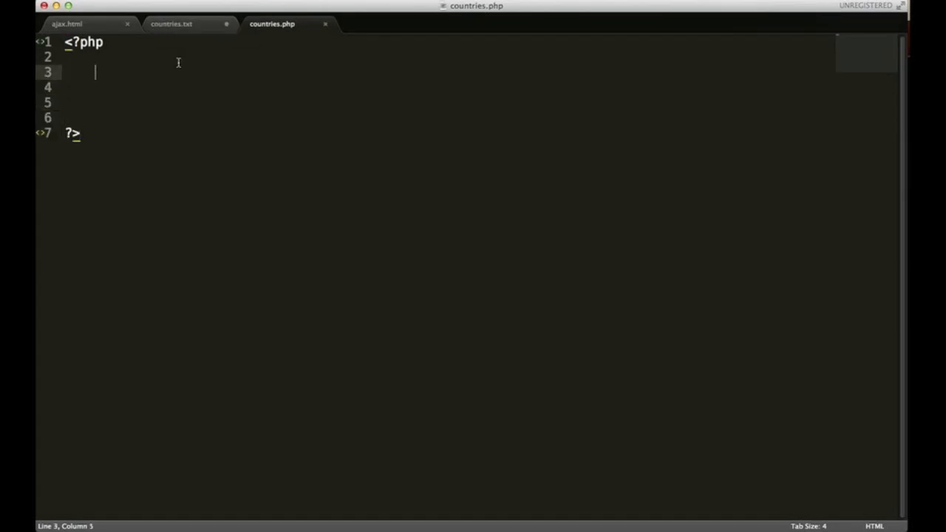
left_click(172, 23)
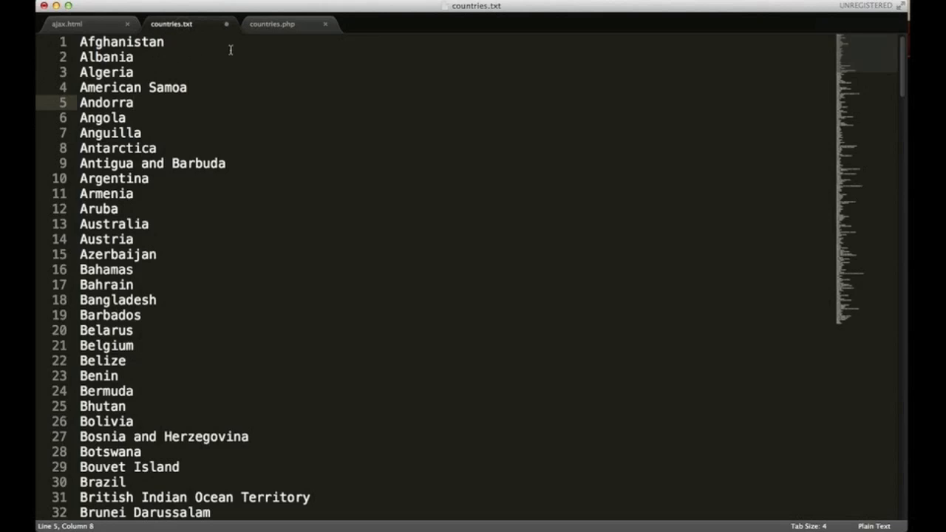
left_click(272, 24)
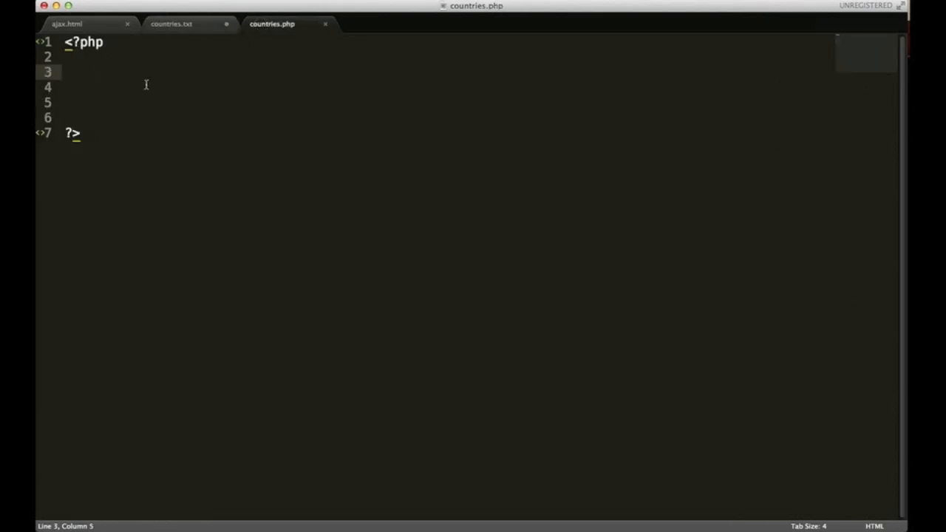
Assign file_get_contents('countries.txt', FILE_INCLUDE_PATH); to $file.
type("file_get")
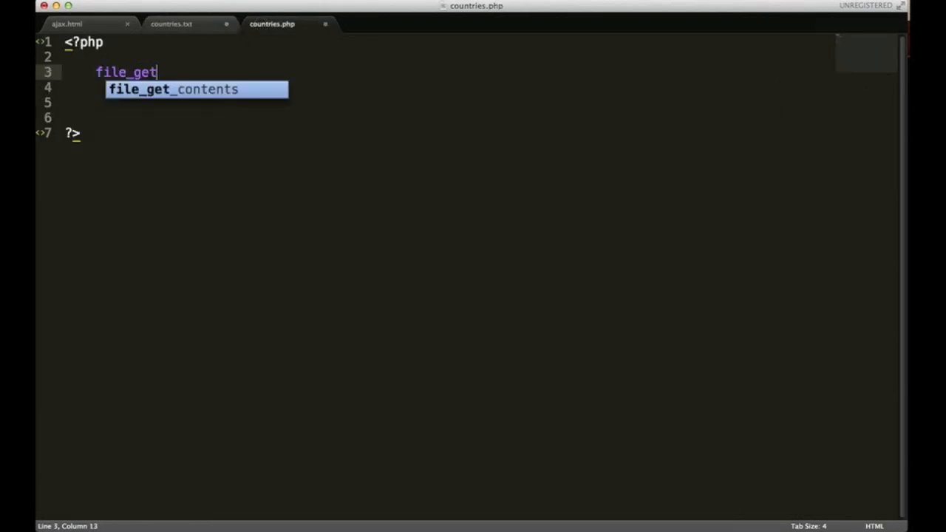
type("_")
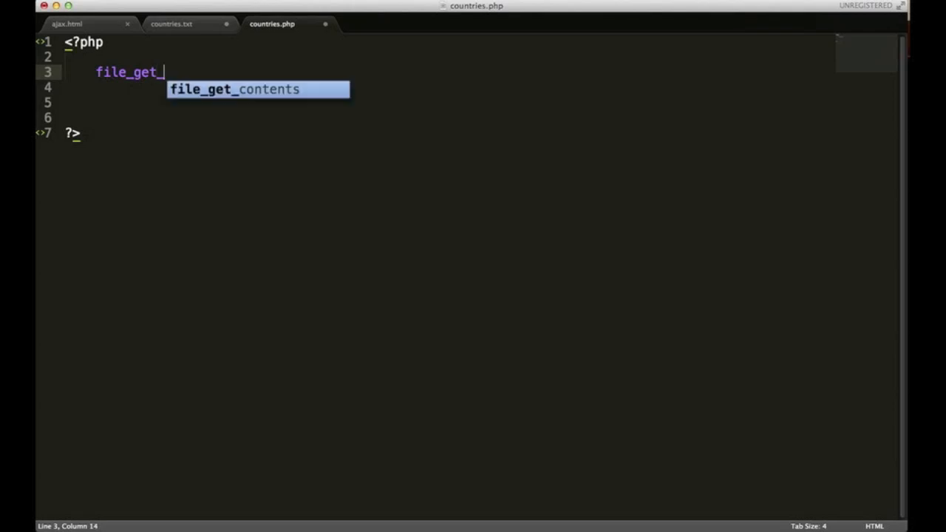
key("tab")
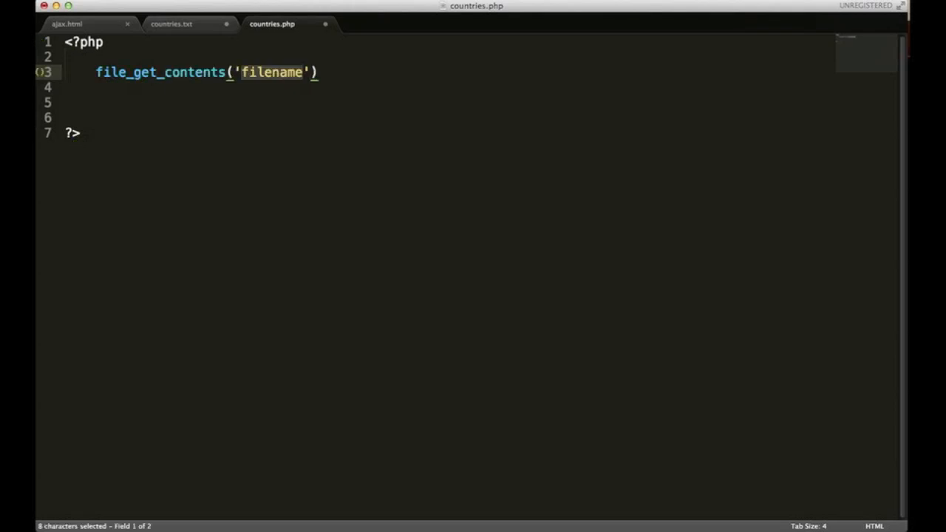
type("countr")
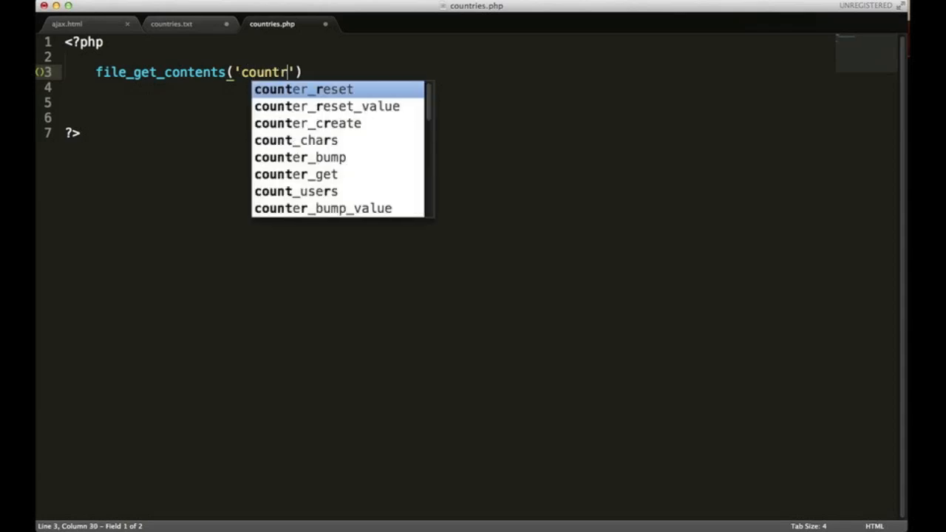
type("ies.txt")
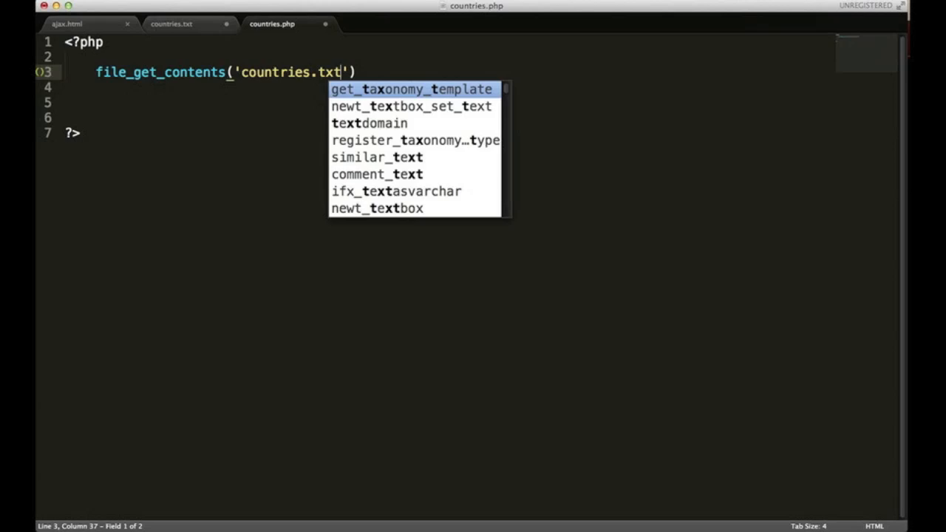
type(", FIL")
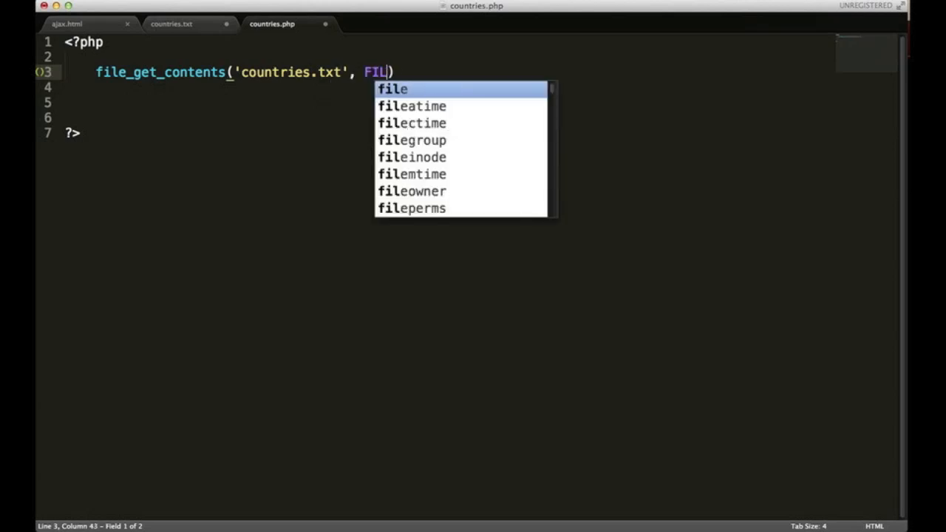
type("E_INCLUD")
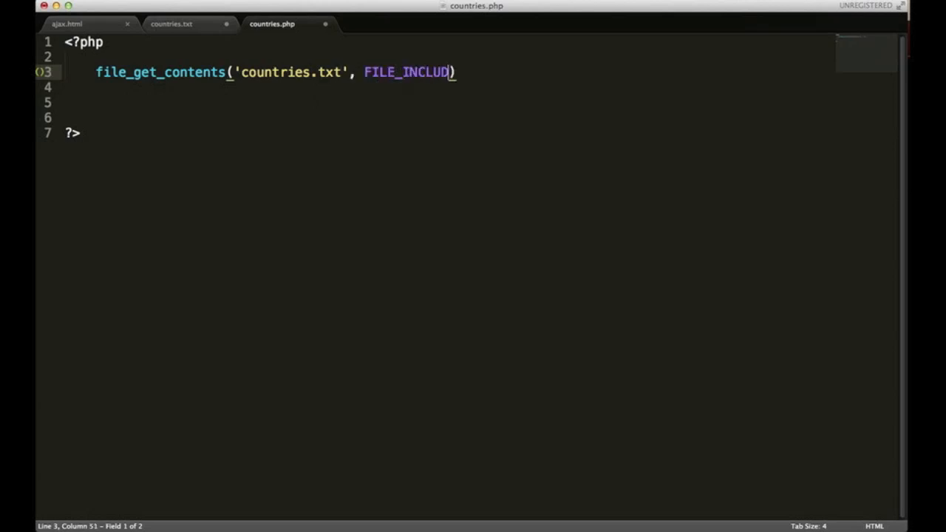
type("E_P")
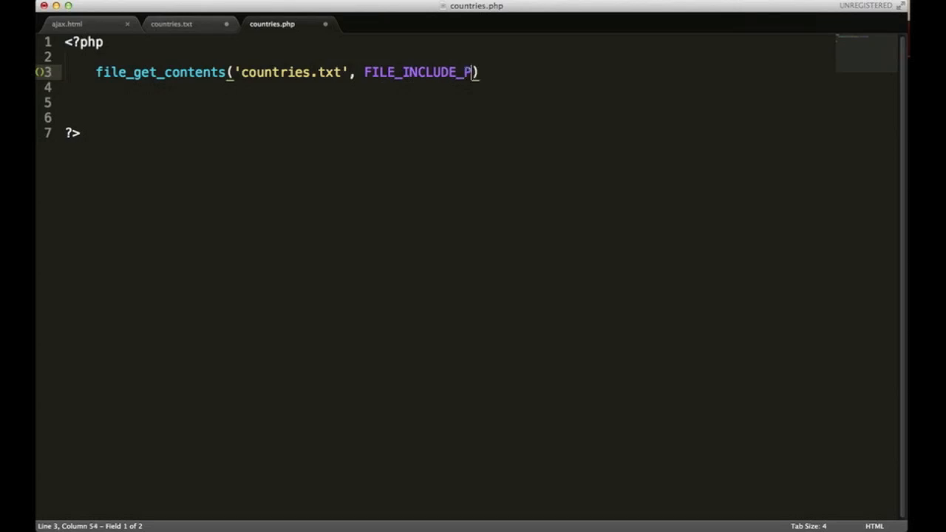
type("ATH")
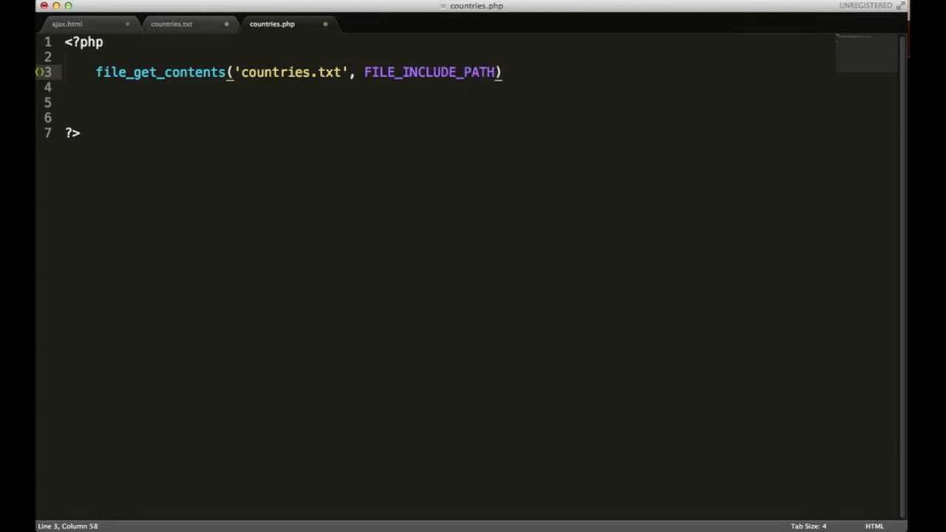
type(";")
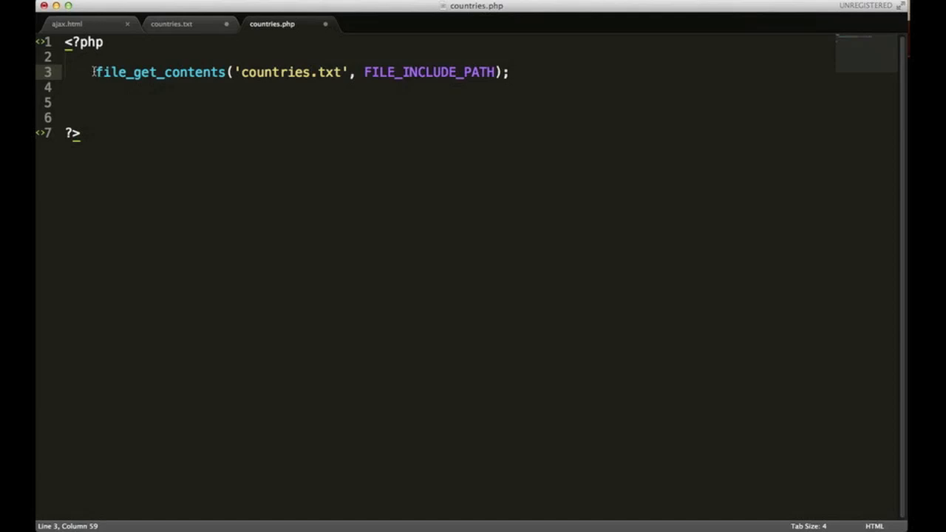
type("$file =")
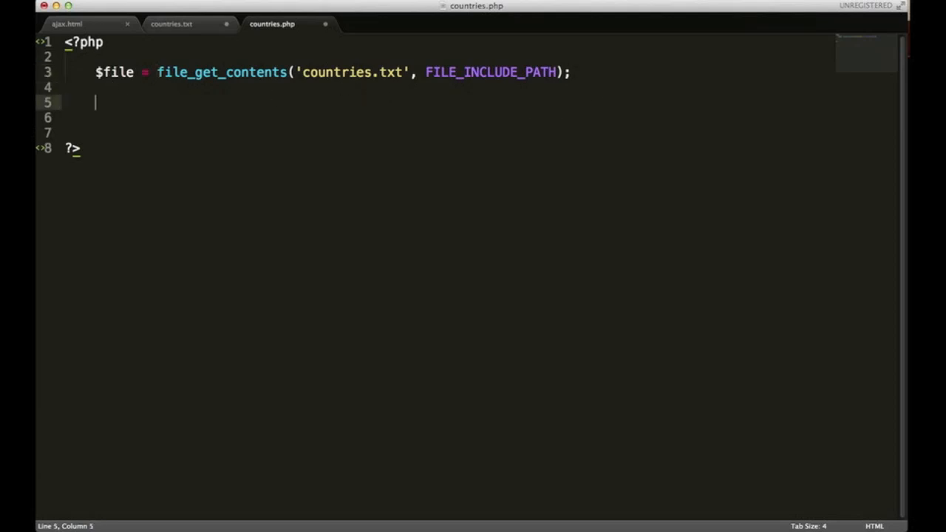
Write $countries = explode("\n", $file); after confirming countries.txt has one country per line.
type("$co")
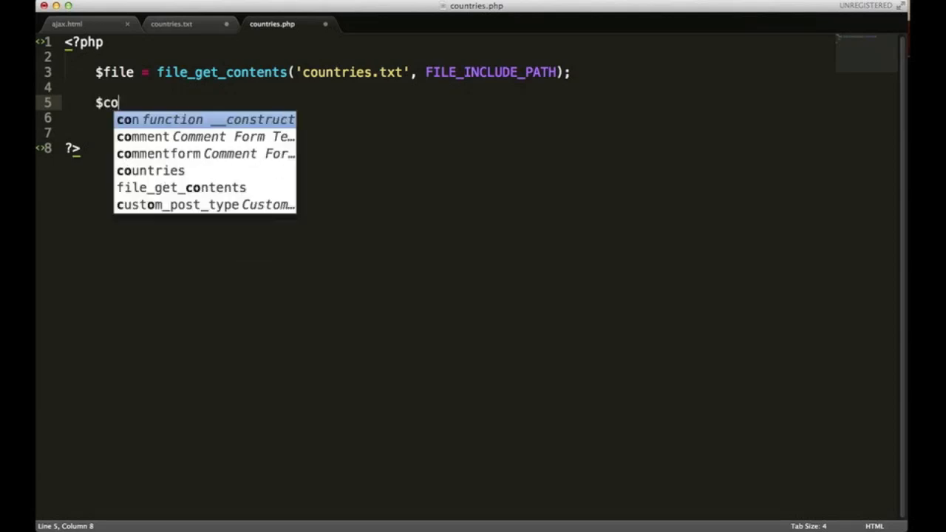
type("untries")
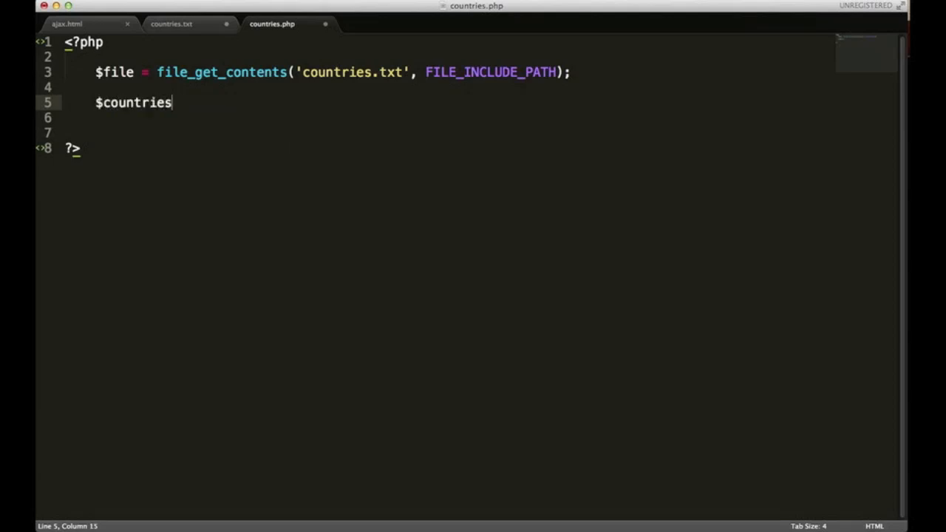
type("=")
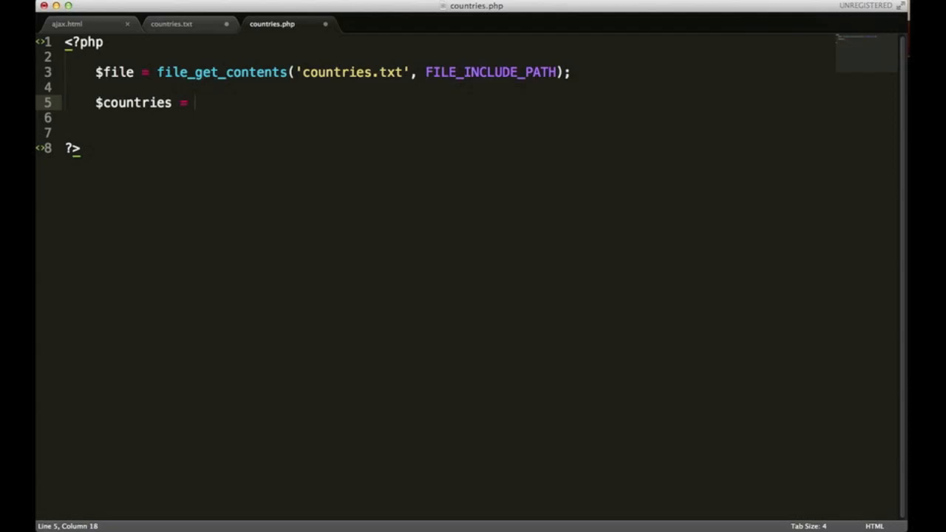
type("explode(delimiter, string")
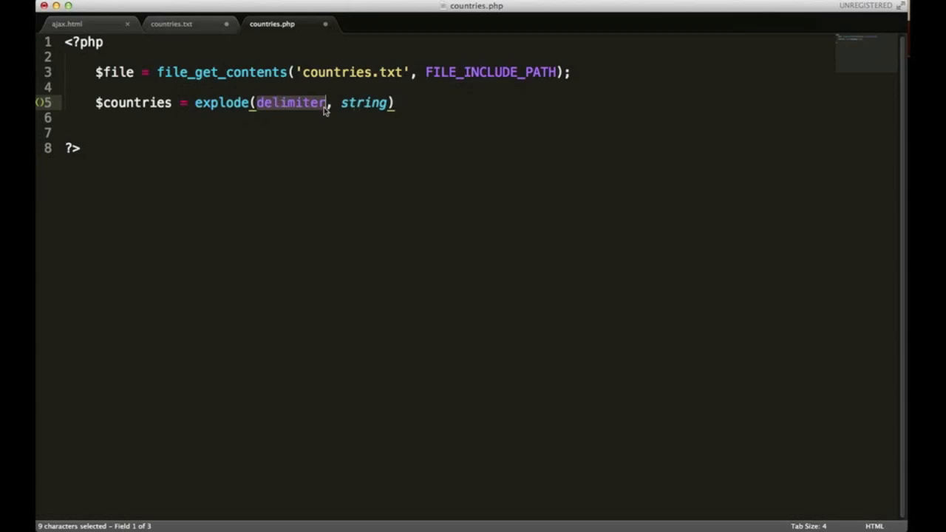
key("Tab")
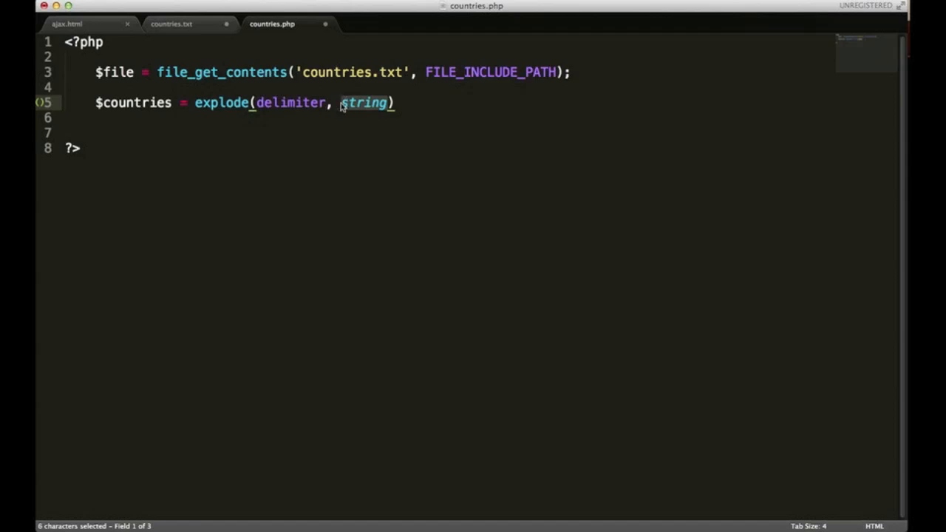
type("$file")
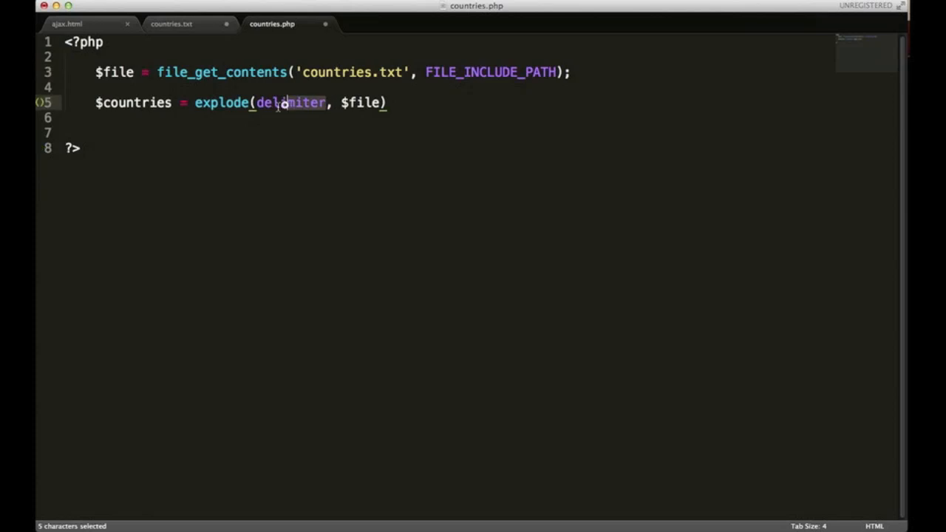
type("\"\\n\"")
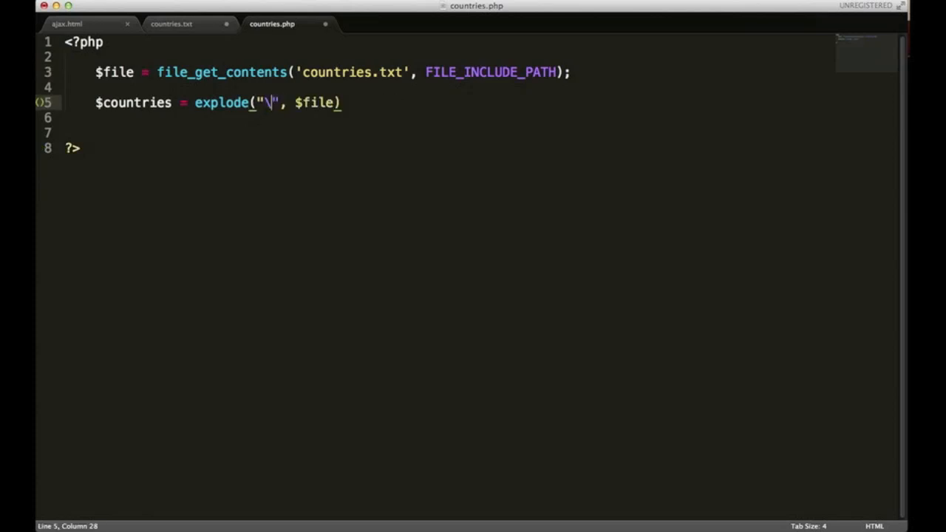
type("n")
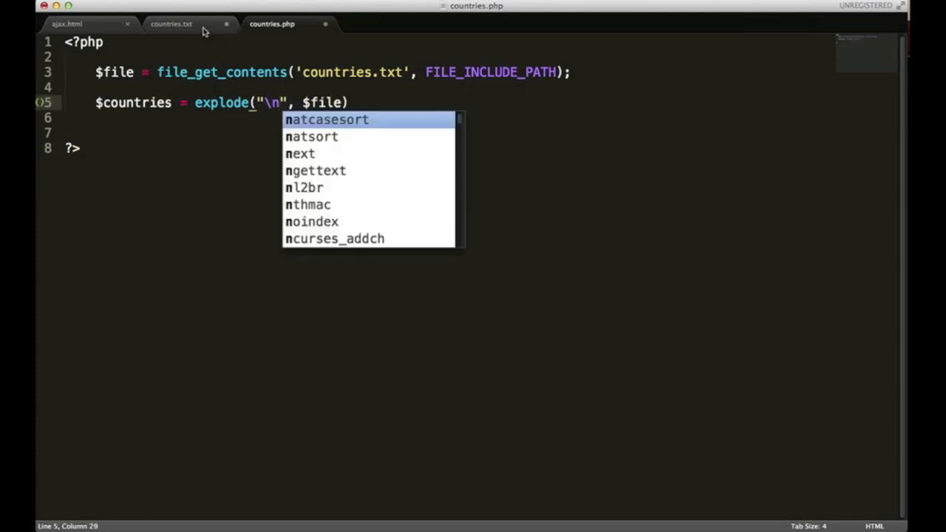
left_click(170, 24)
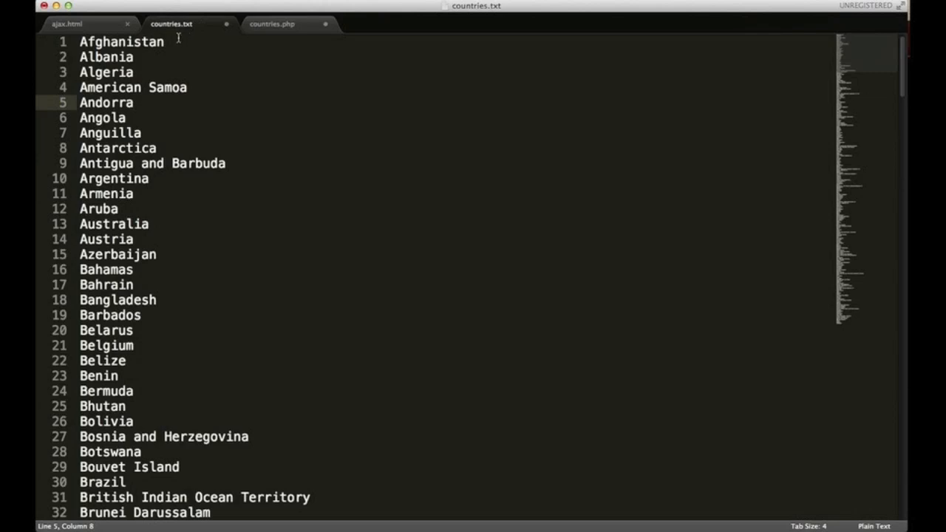
mouse_move(146, 59)
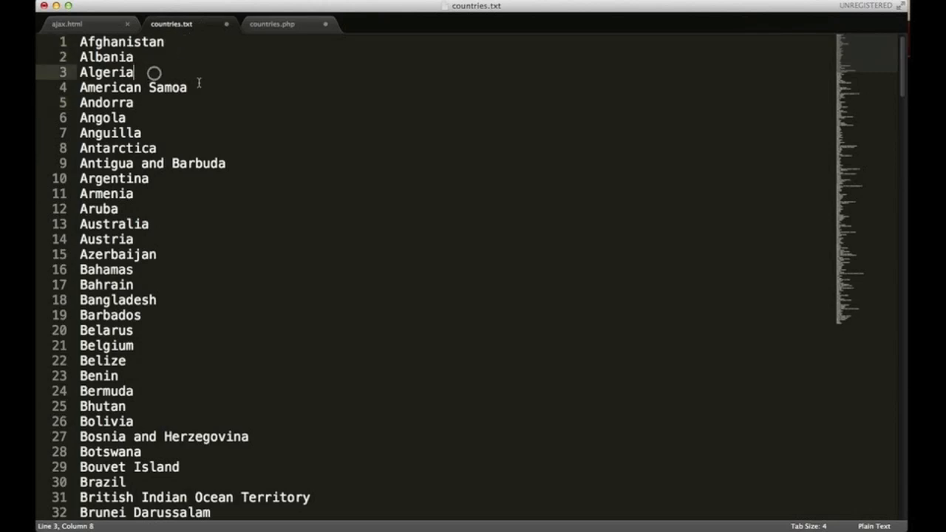
left_click(272, 23)
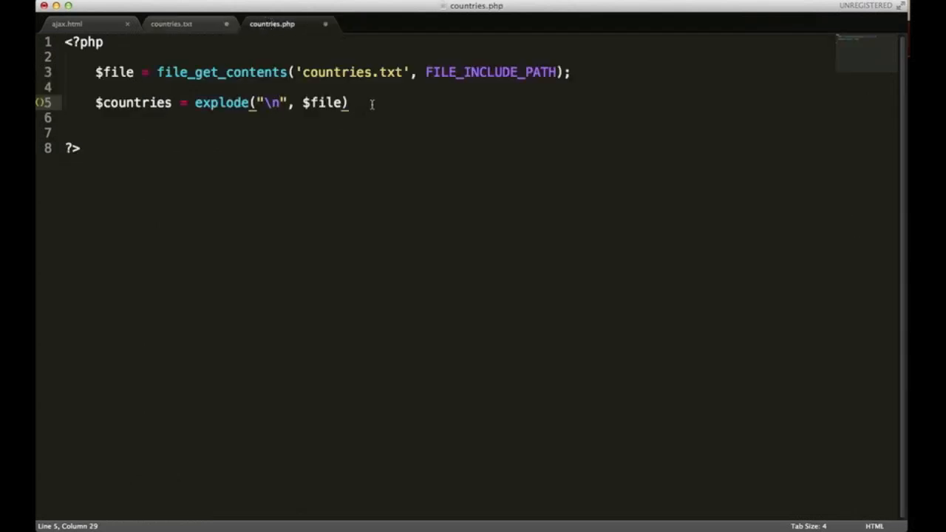
type(";")
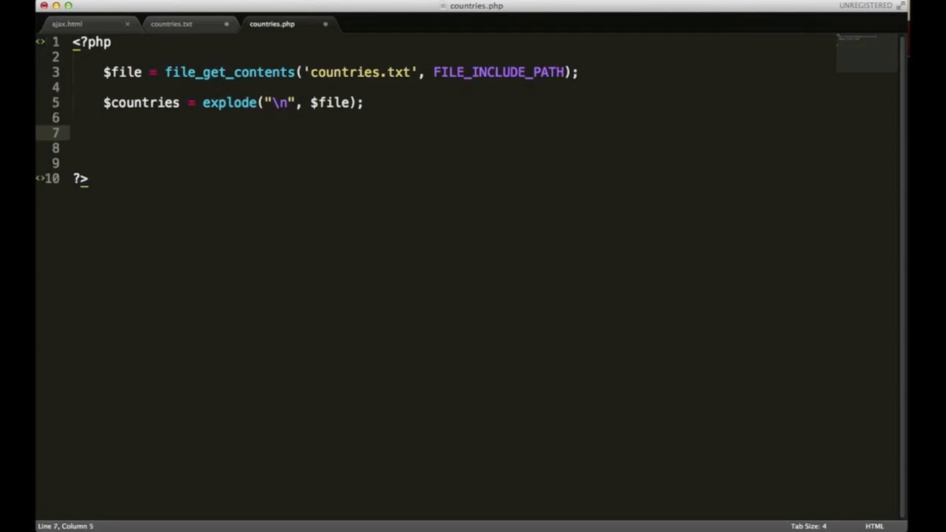
Write echo json_encode($countries); on line 7 of countries.php.
type("json")
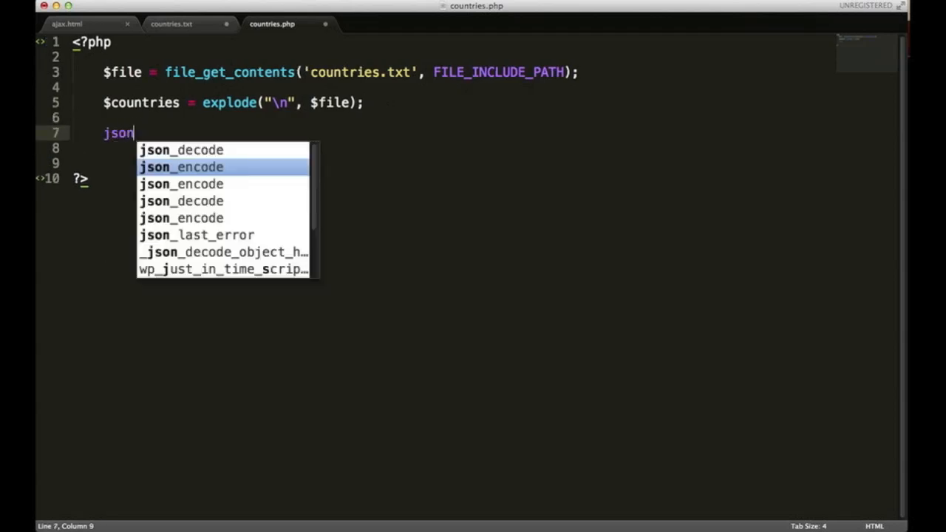
key("Tab")
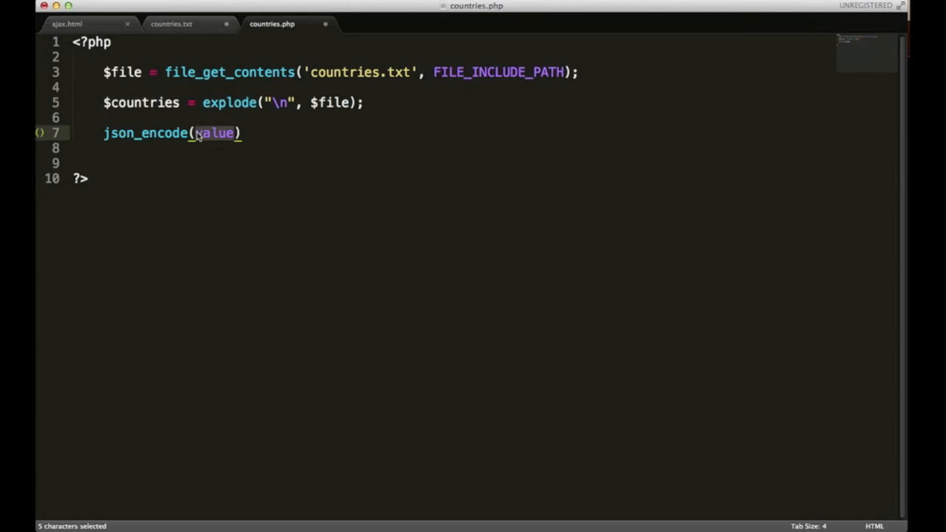
type("$count")
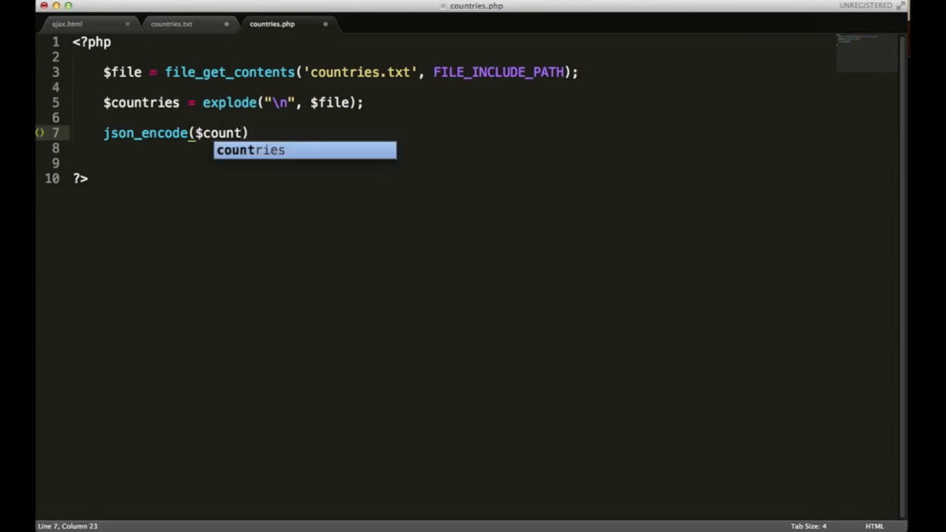
key("Tab")
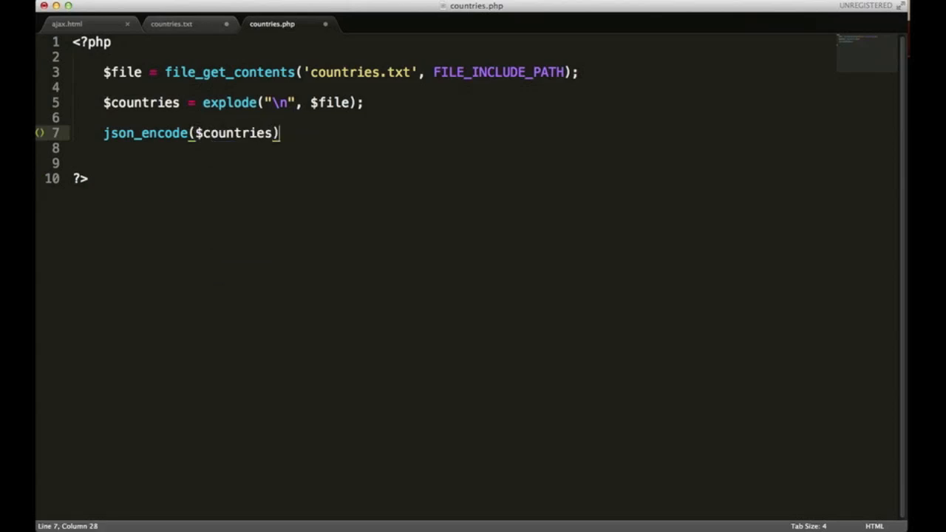
type(";")
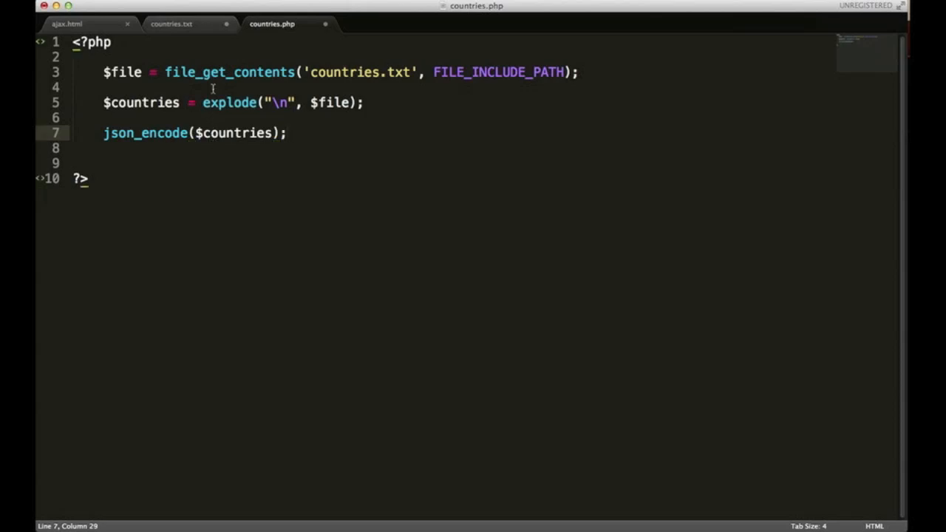
mouse_move(301, 33)
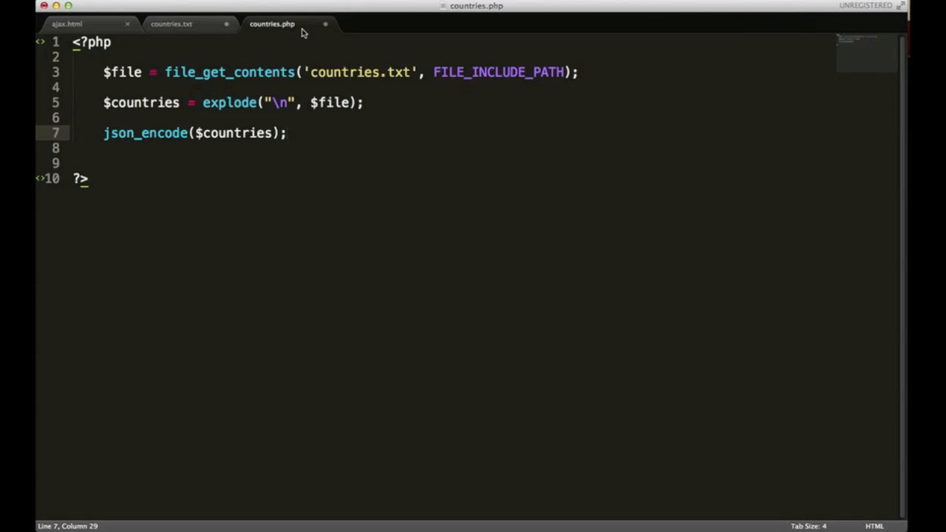
mouse_move(309, 87)
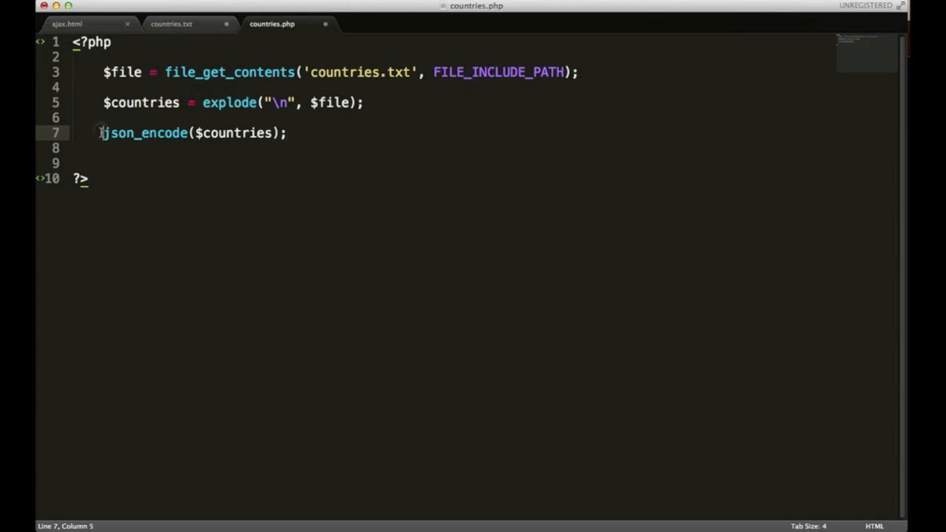
type("echo")
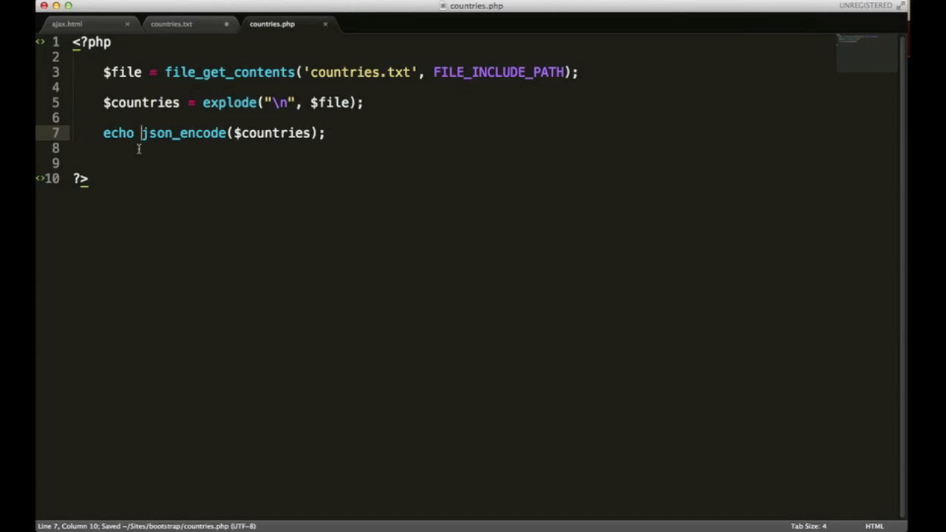
mouse_move(67, 24)
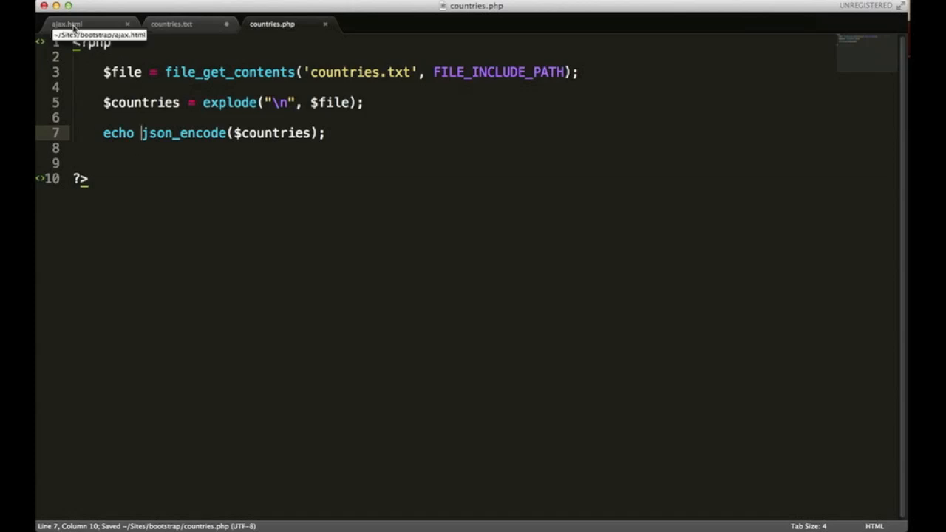
Switch to ajax.html and place the cursor on empty line 38 inside the script block.
left_click(66, 22)
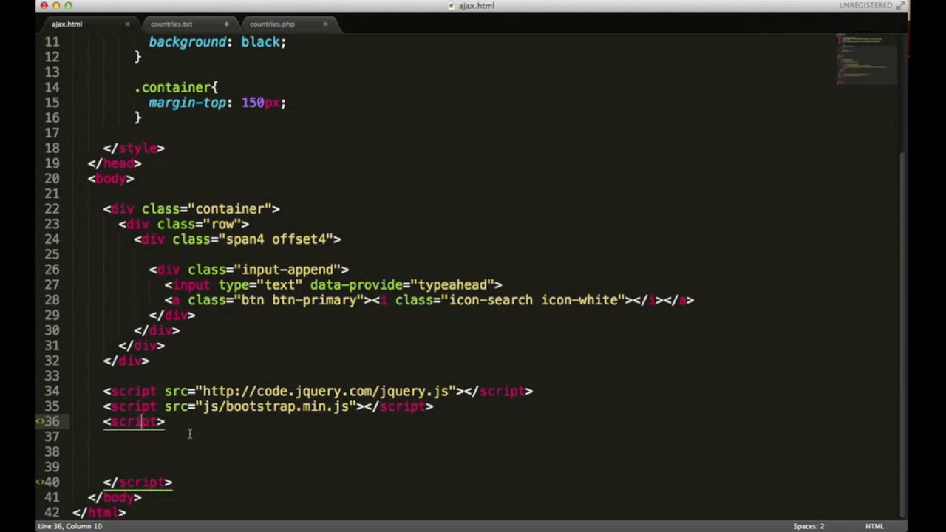
mouse_move(148, 450)
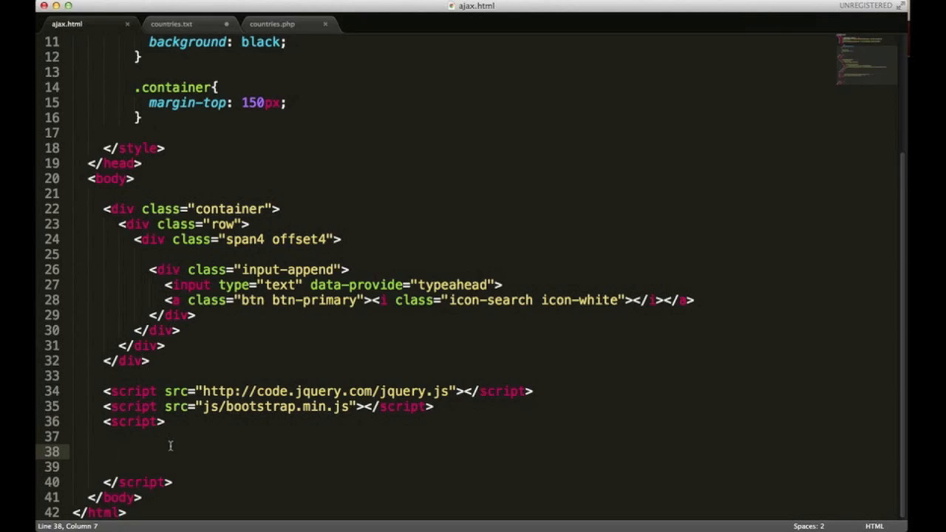
left_click(118, 451)
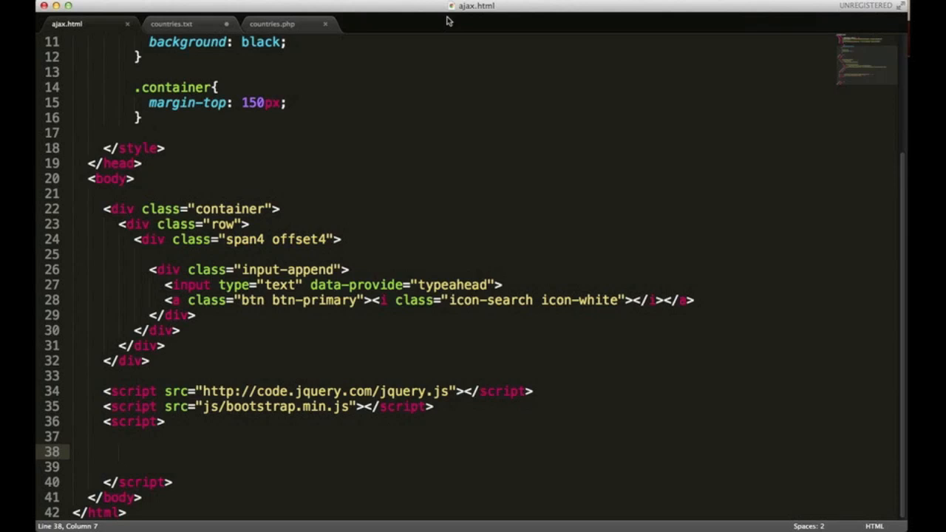
Write $.post('countries.php', function(data){ }); on line 38 of ajax.html.
type("$.po")
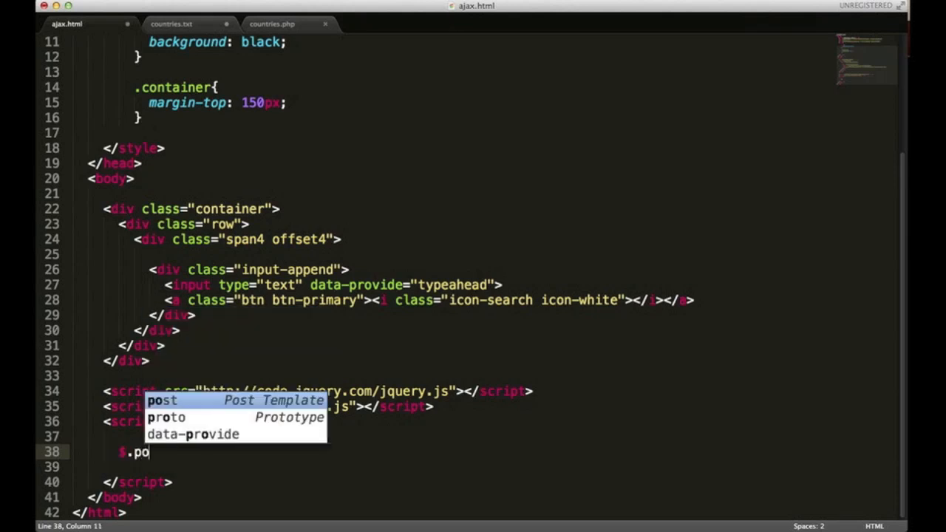
type("st(")
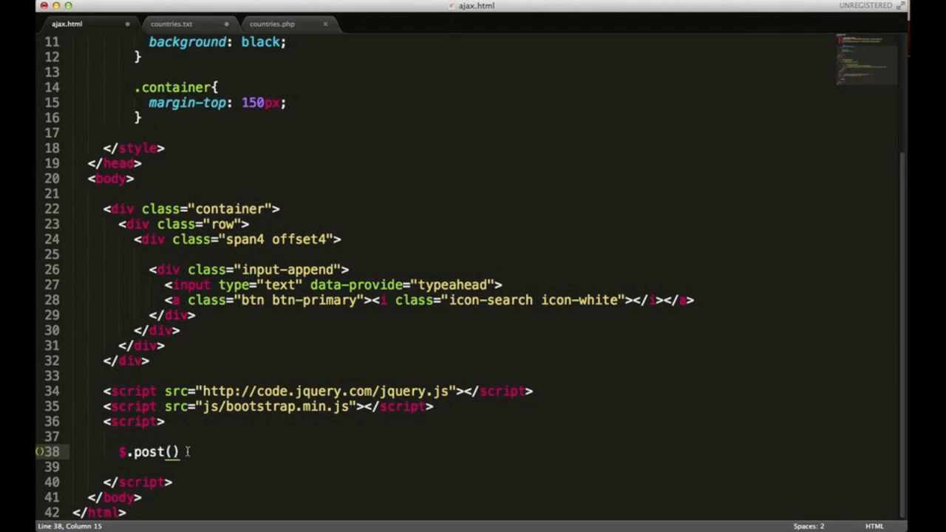
mouse_move(190, 451)
type("'")
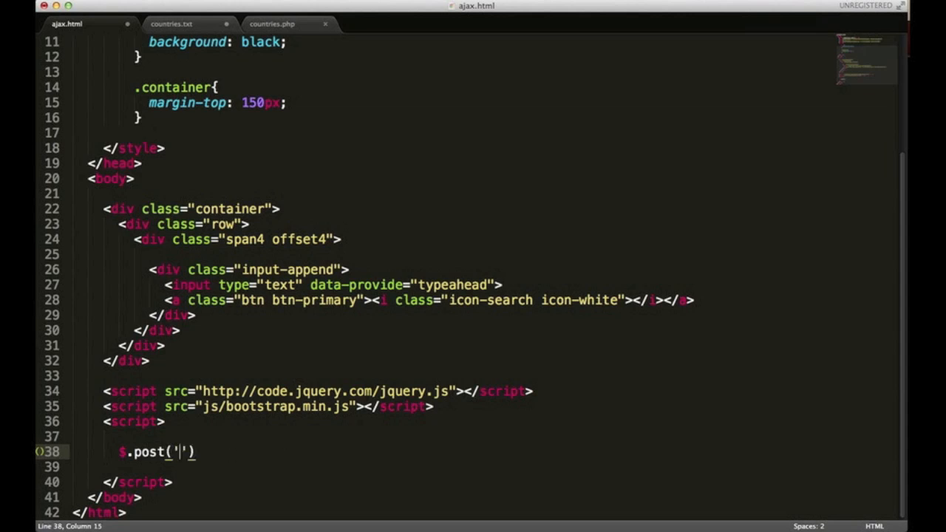
type("countr")
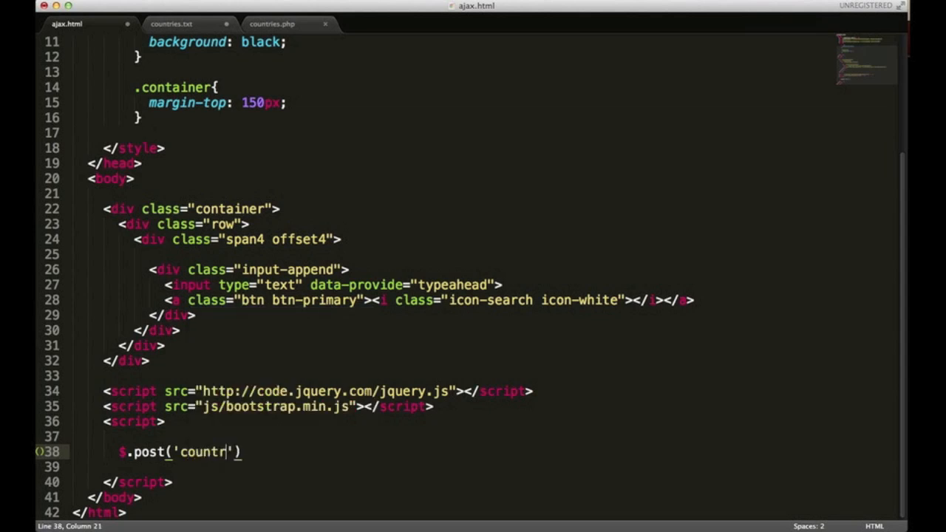
type("ies.")
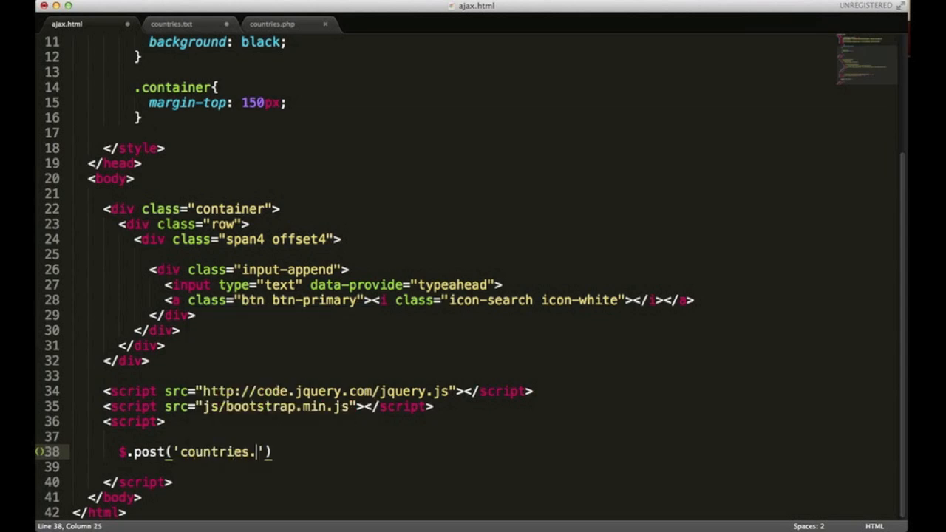
type("php")
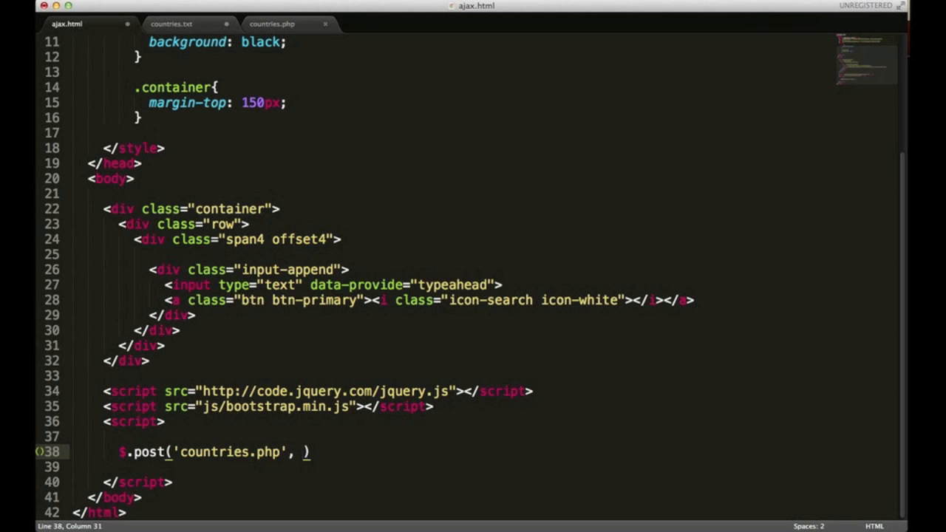
type("function(")
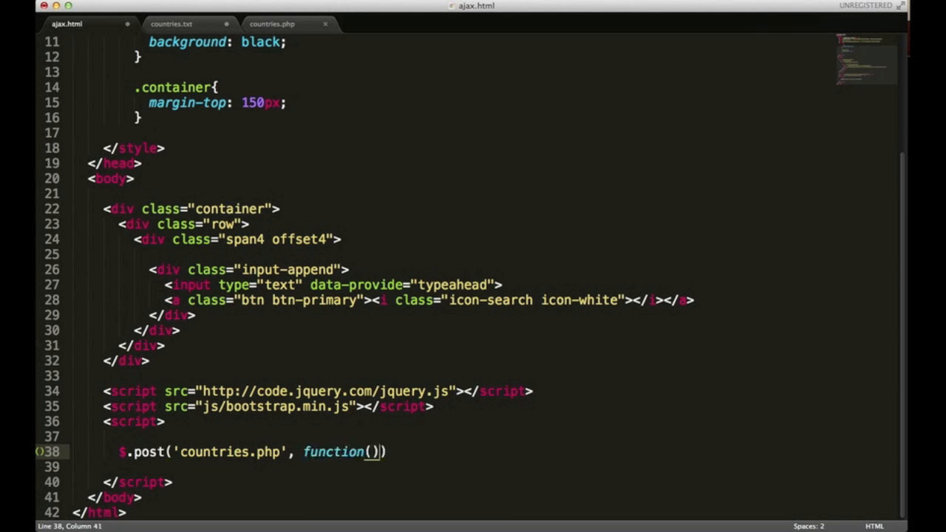
key("Left")
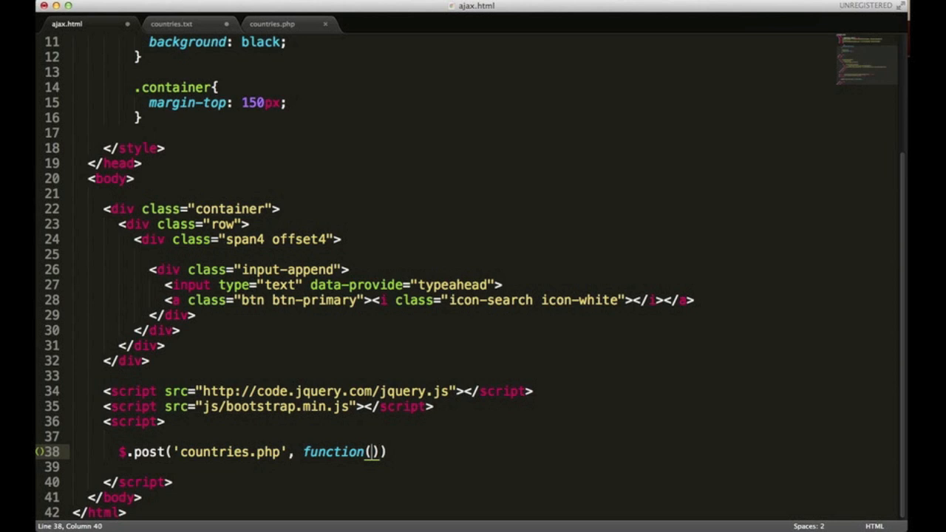
type("data")
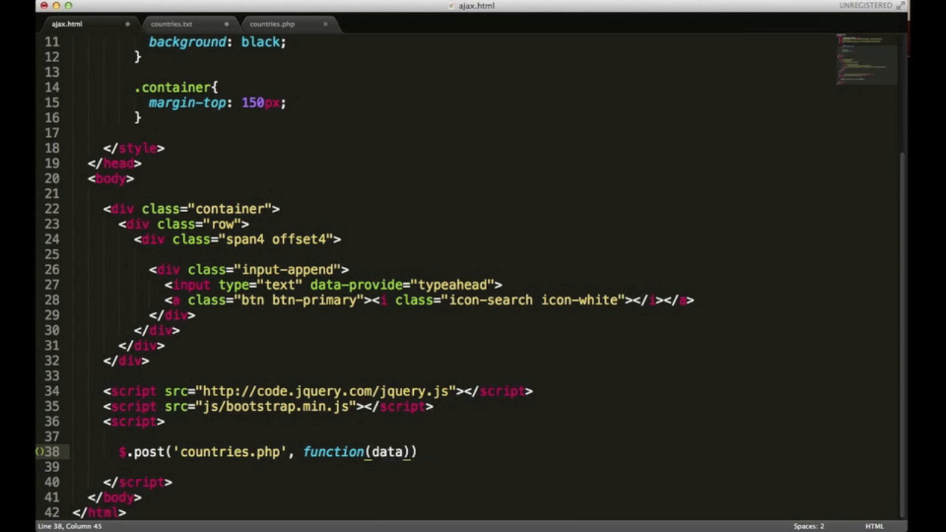
type("{}")
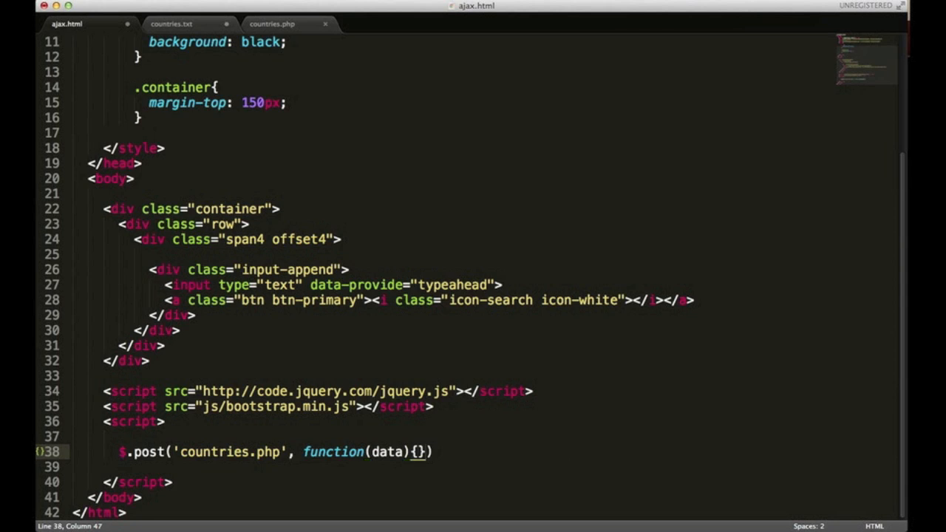
left_click(432, 451)
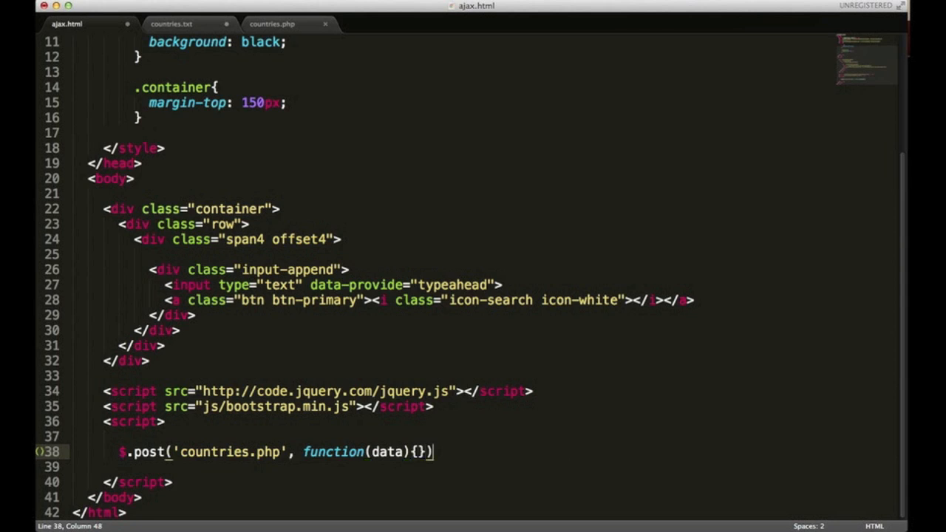
type(";")
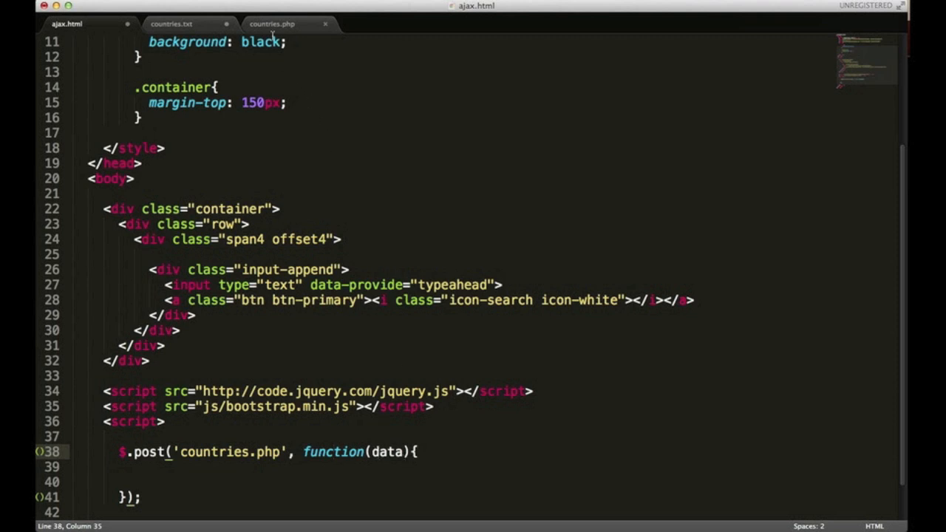
left_click(272, 23)
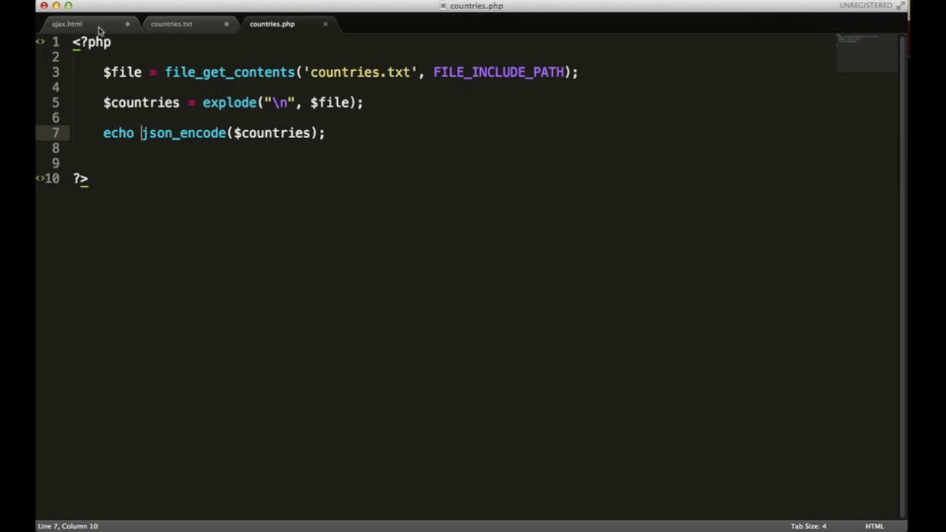
left_click(66, 24)
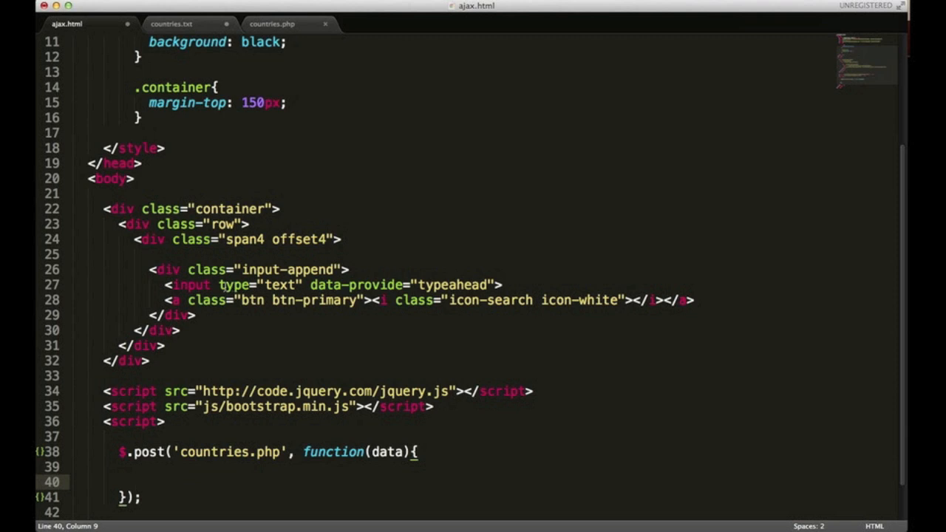
Give the typeahead input id="search" and move into the $.post callback.
type("id=\"")
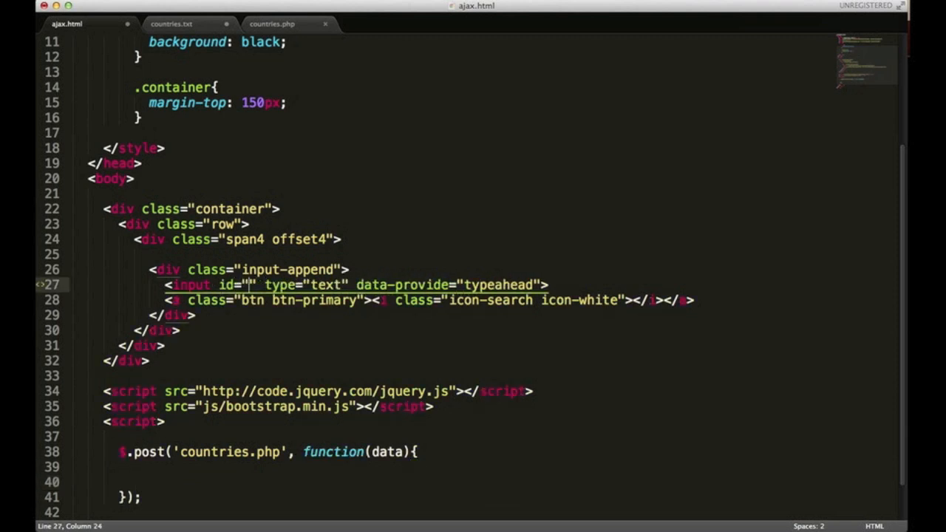
type("ase")
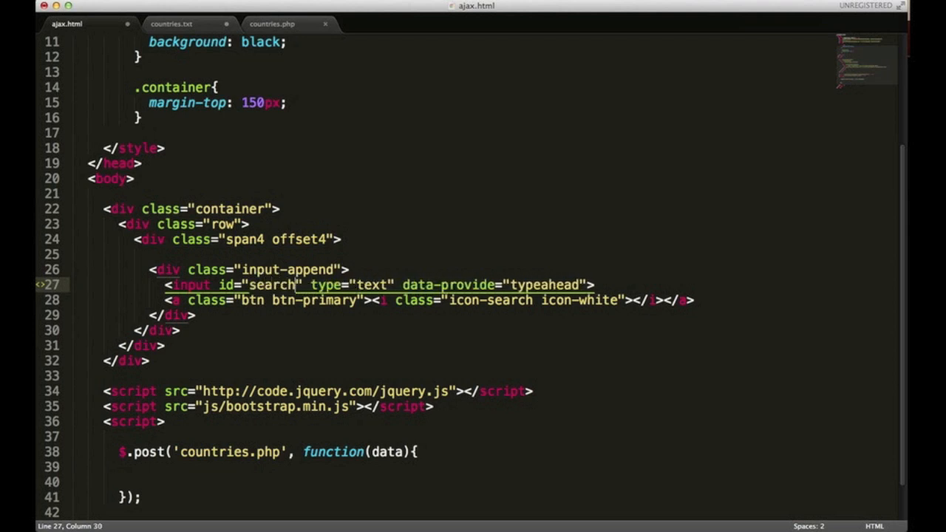
left_click(193, 482)
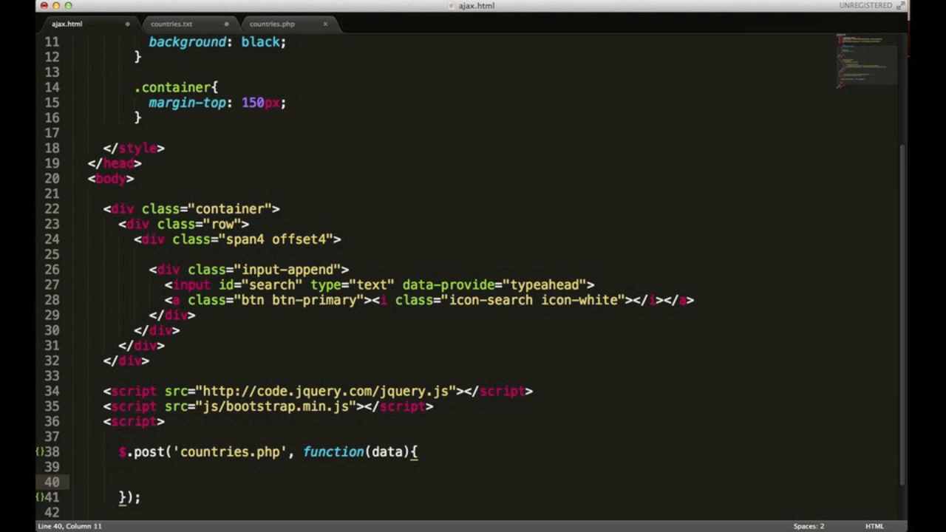
Write $('#search').attr('data-source', data); in the $.post callback and save ajax.html.
type("$()")
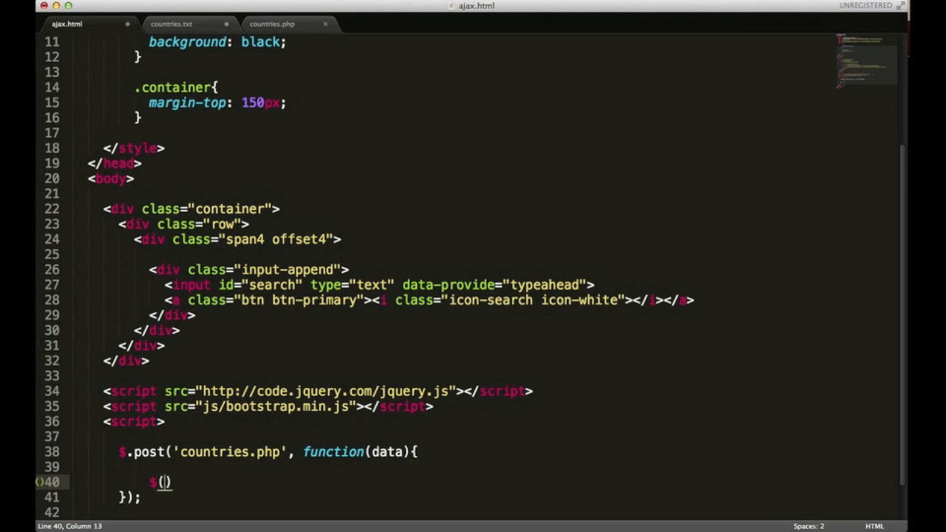
type("''")
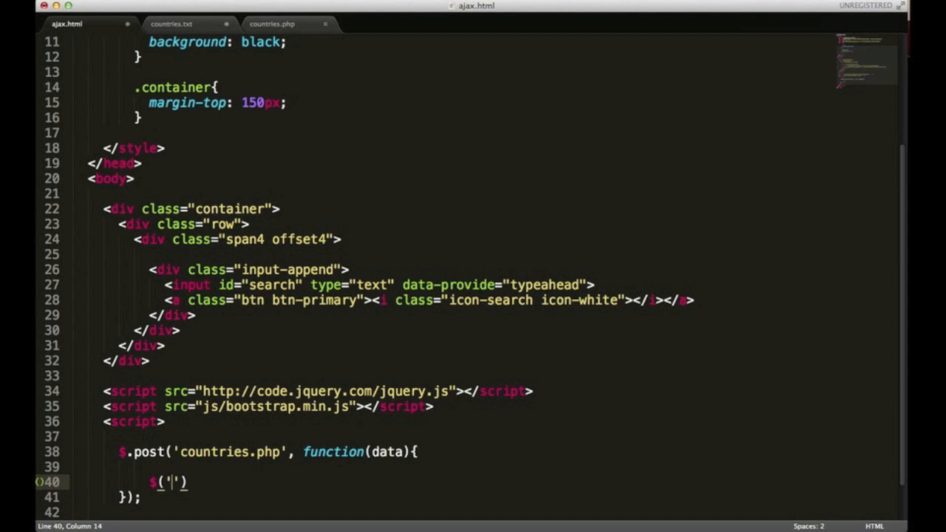
type("#search")
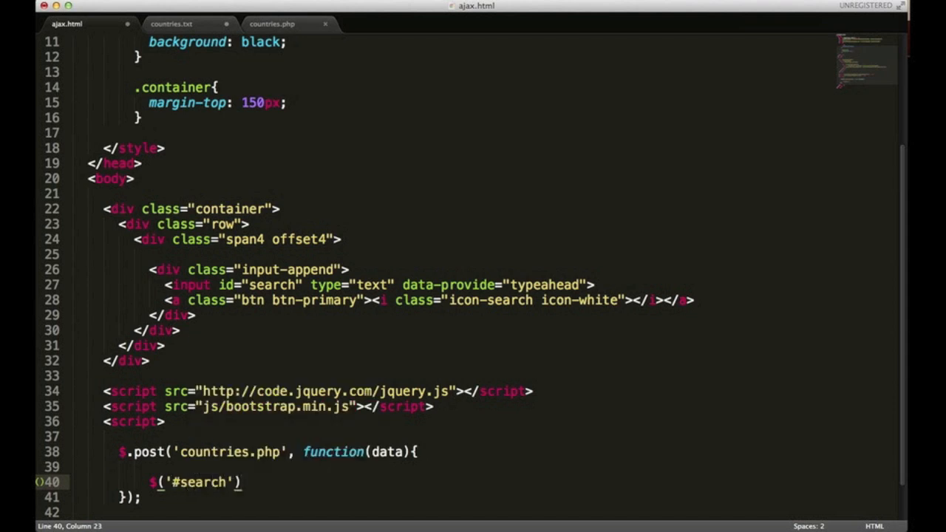
type(".")
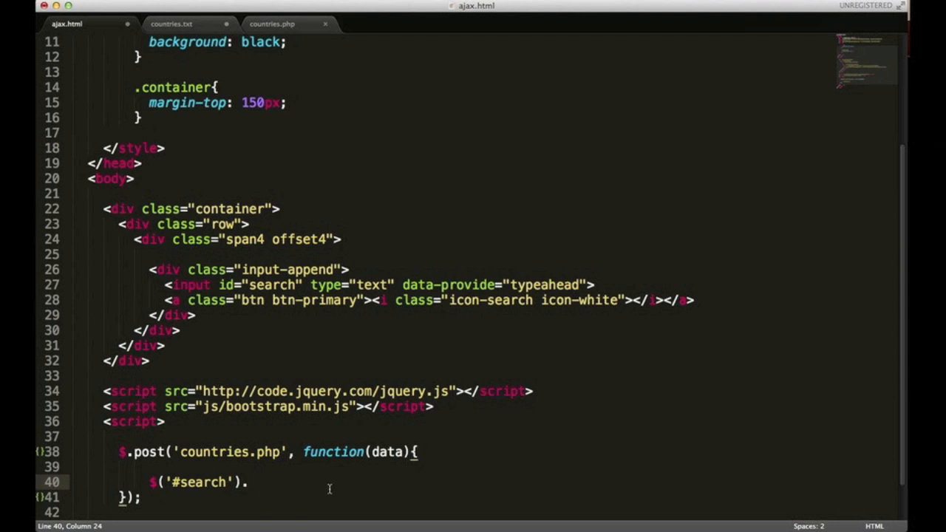
mouse_move(340, 284)
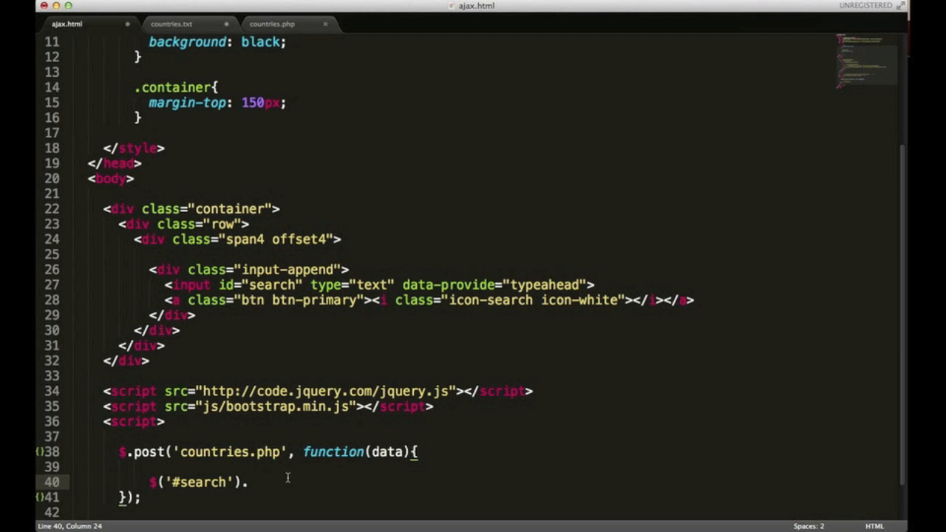
type("attr()")
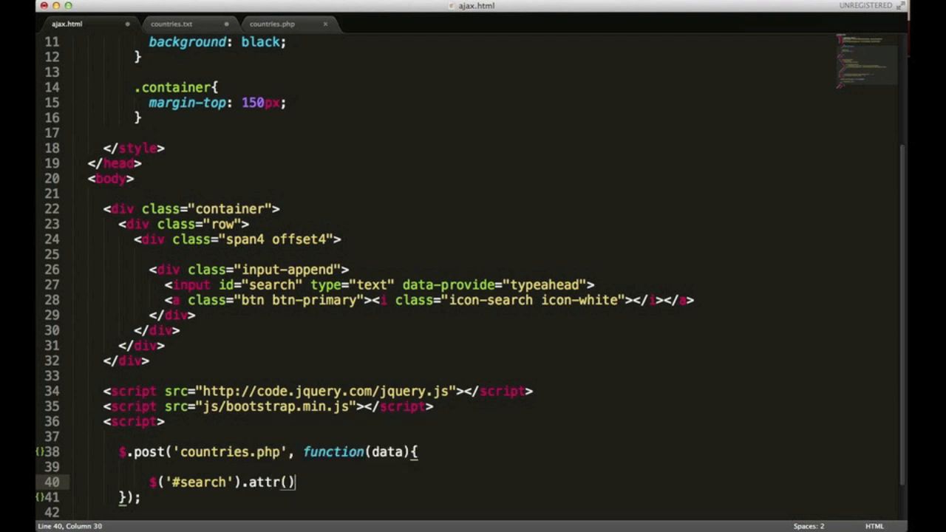
type("''")
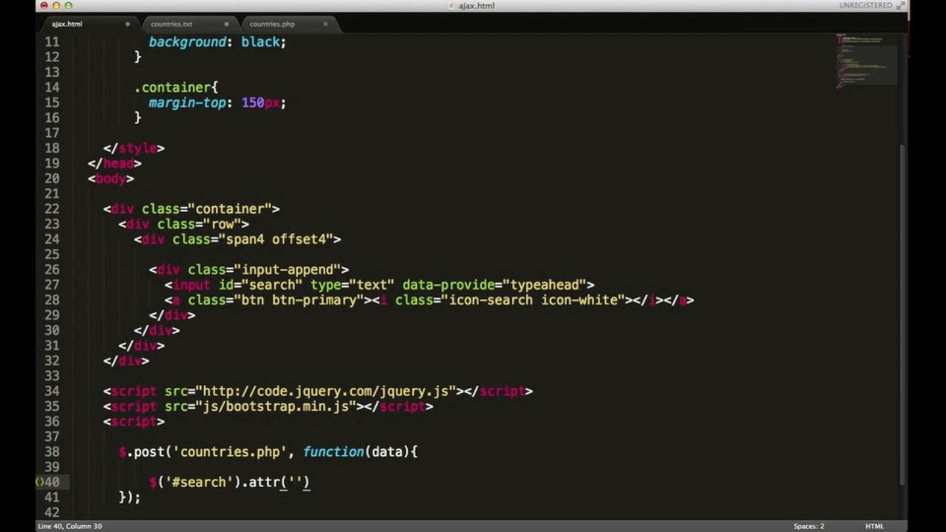
type("data-sou")
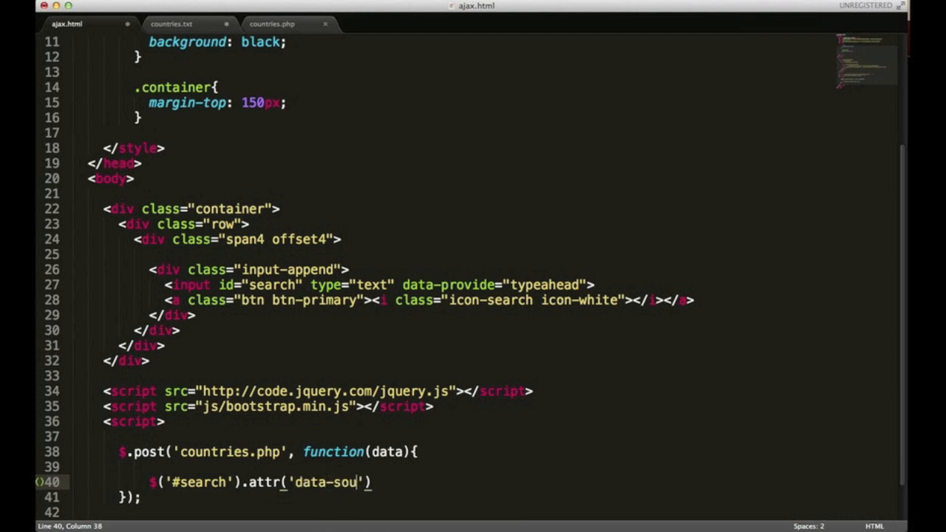
type("rce")
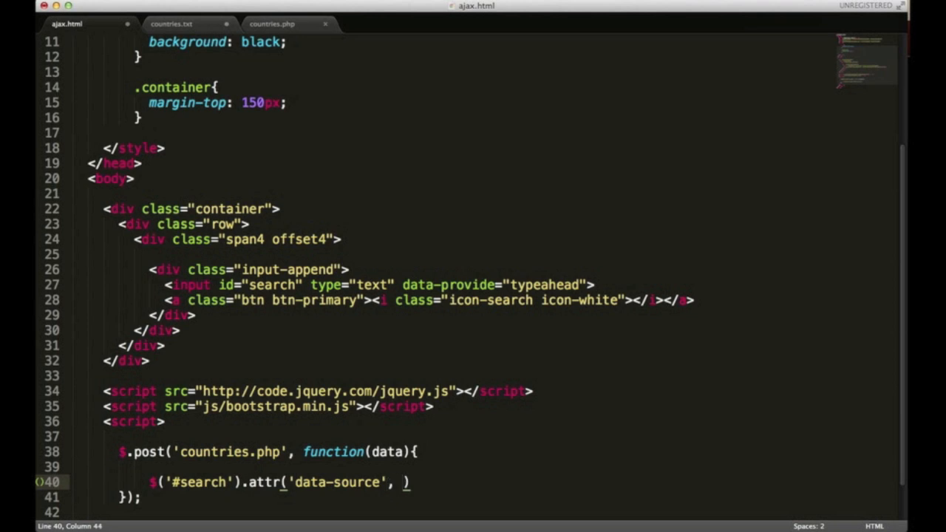
type("data")
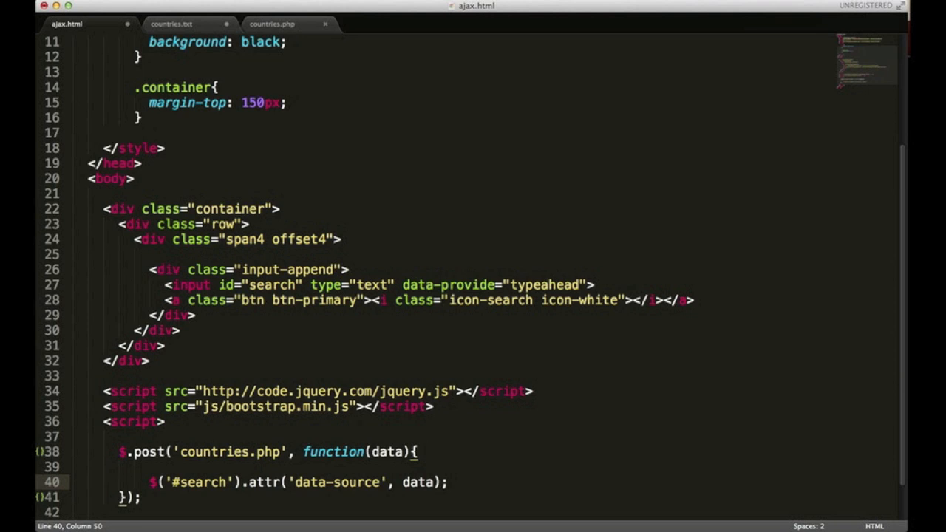
key("cmd+s")
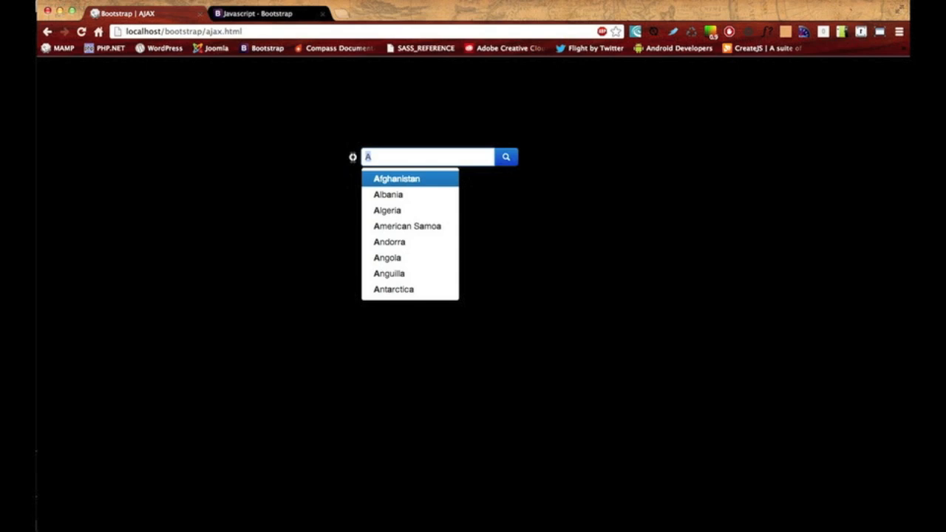
mouse_move(352, 160)
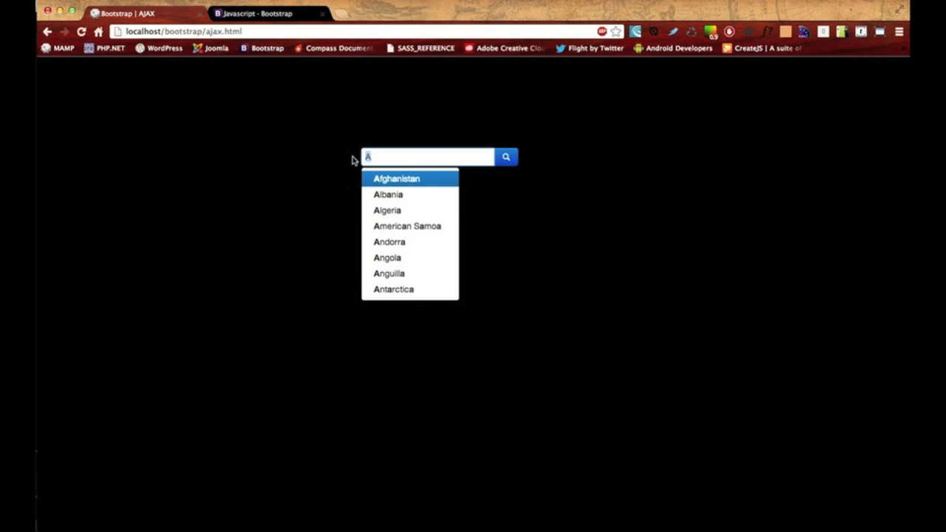
Type "Uni" in the search box to check United Kingdom and United States suggestions.
type("Uni")
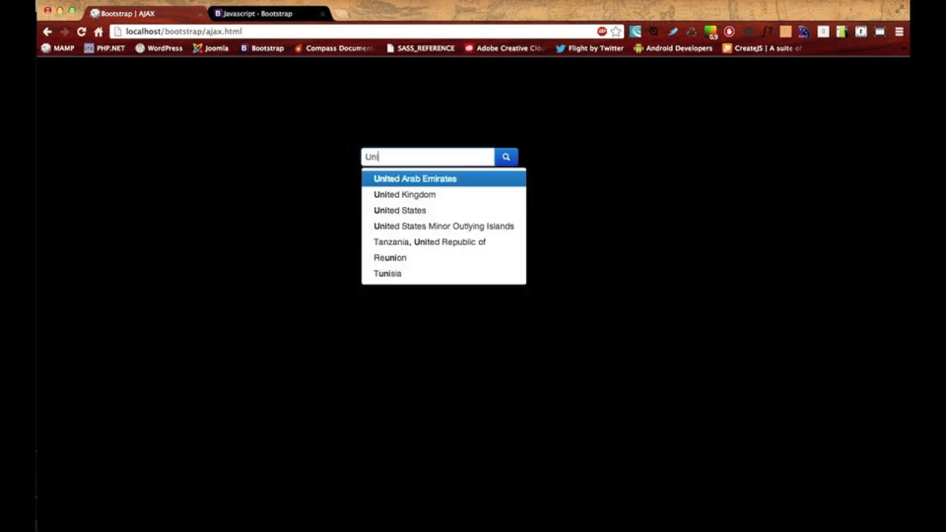
mouse_move(390, 257)
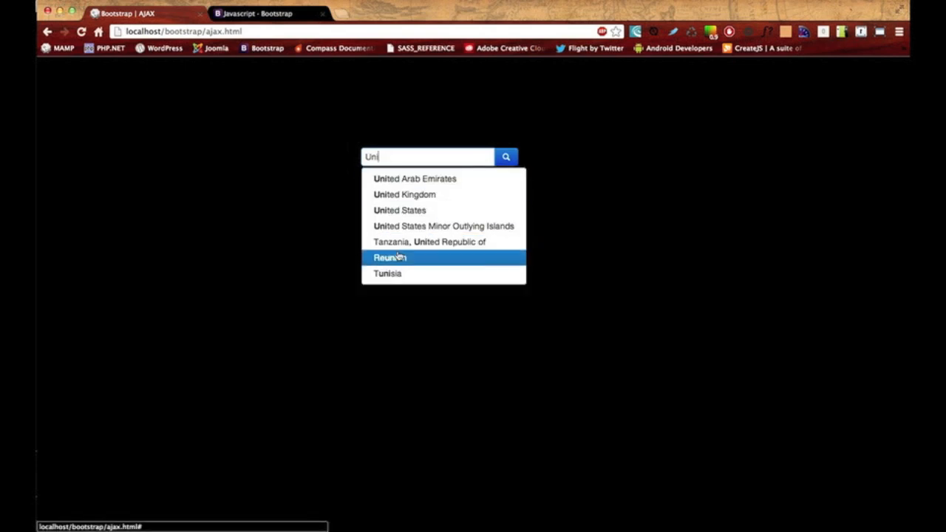
mouse_move(345, 157)
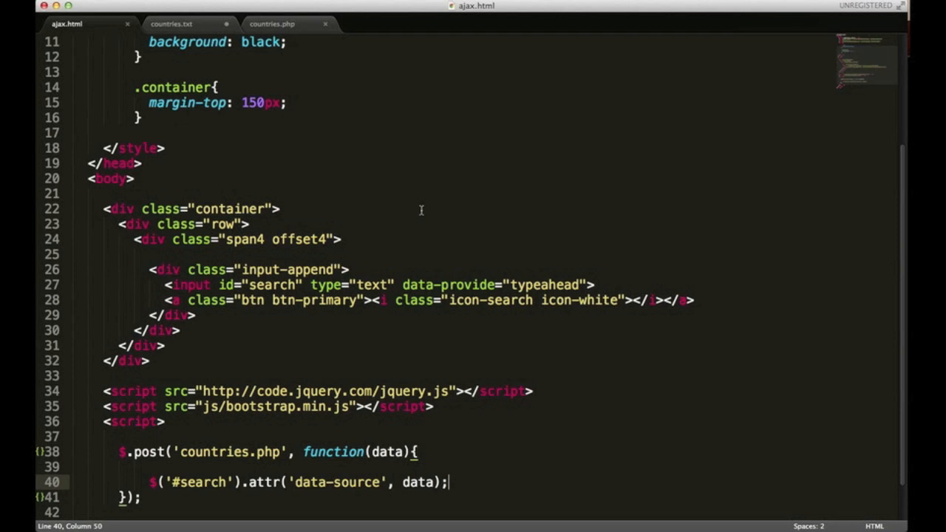
mouse_move(188, 284)
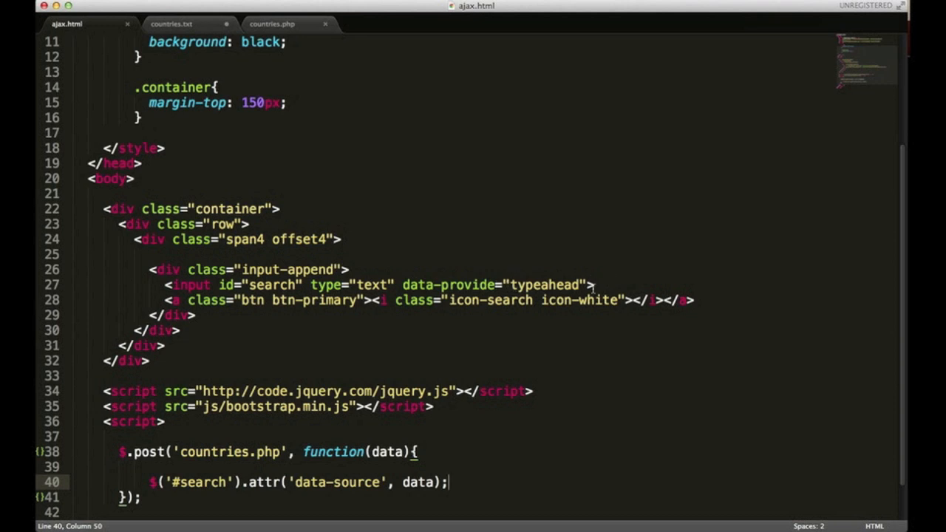
Select the typeahead value on line 27, then switch to the countries.txt tab.
double_click(543, 284)
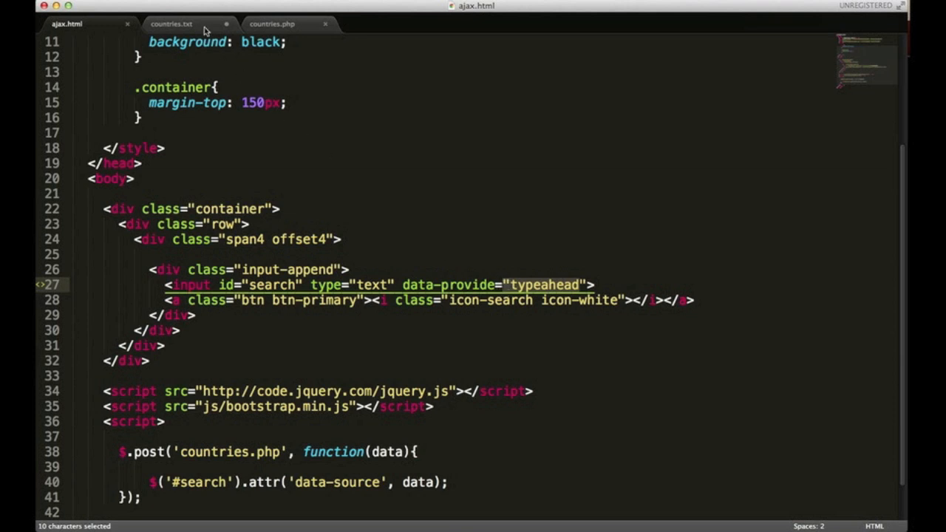
left_click(171, 24)
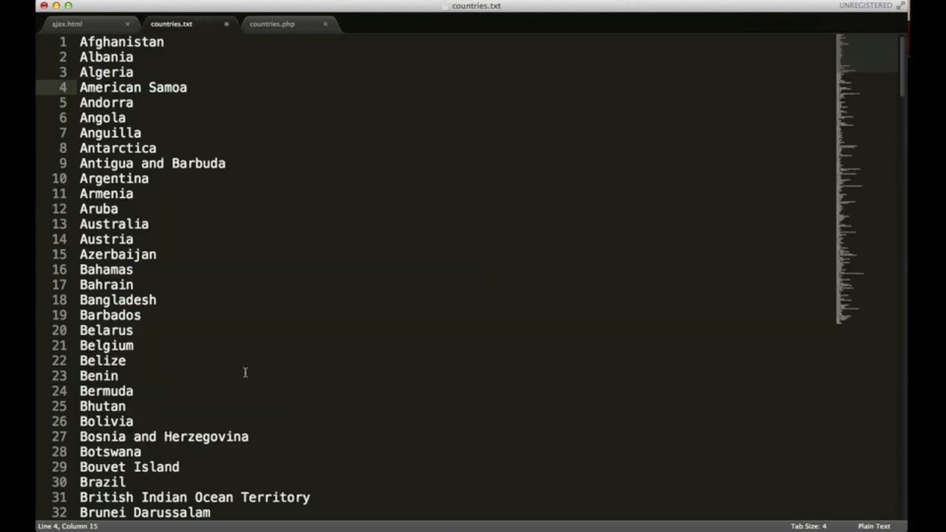
mouse_move(236, 63)
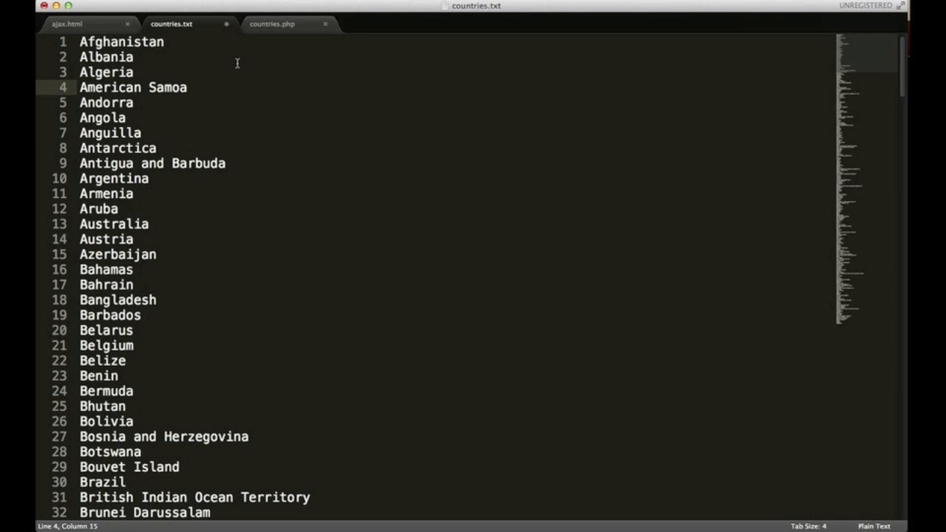
left_click(273, 23)
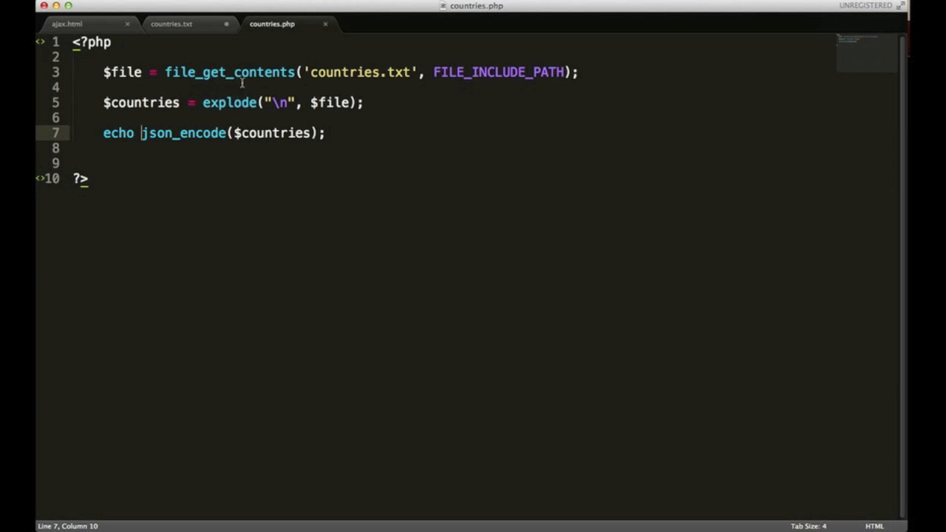
mouse_move(198, 126)
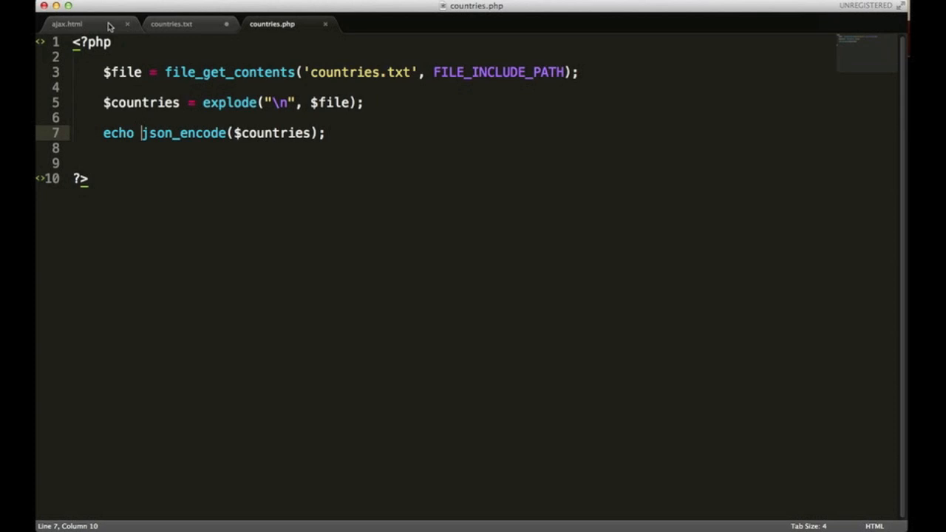
left_click(67, 23)
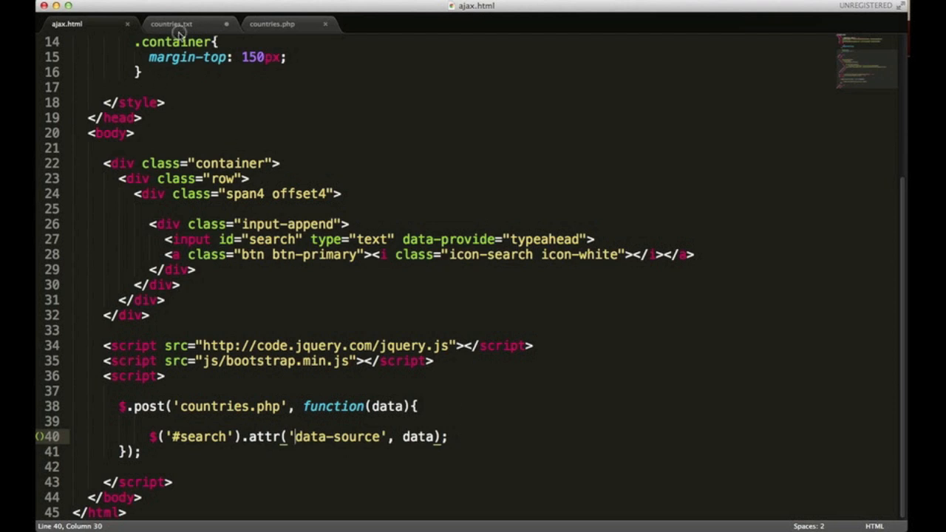
left_click(172, 23)
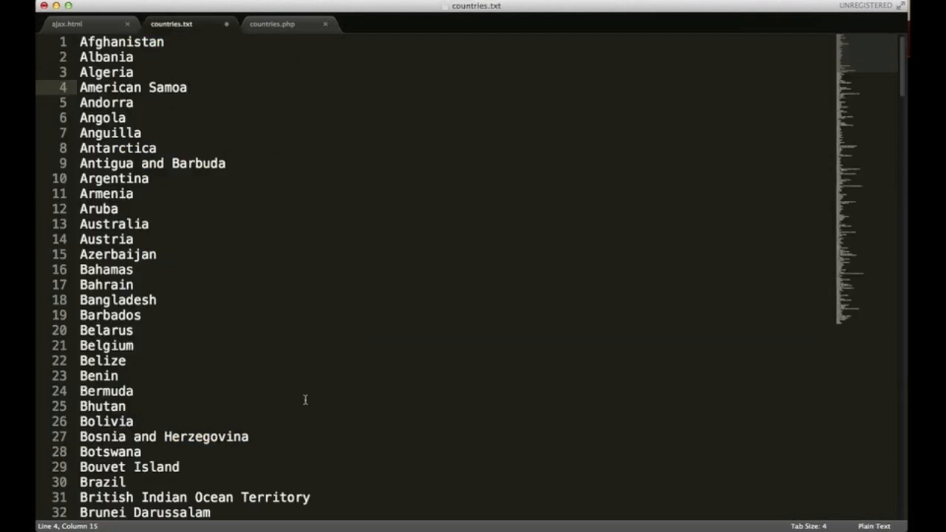
mouse_move(300, 401)
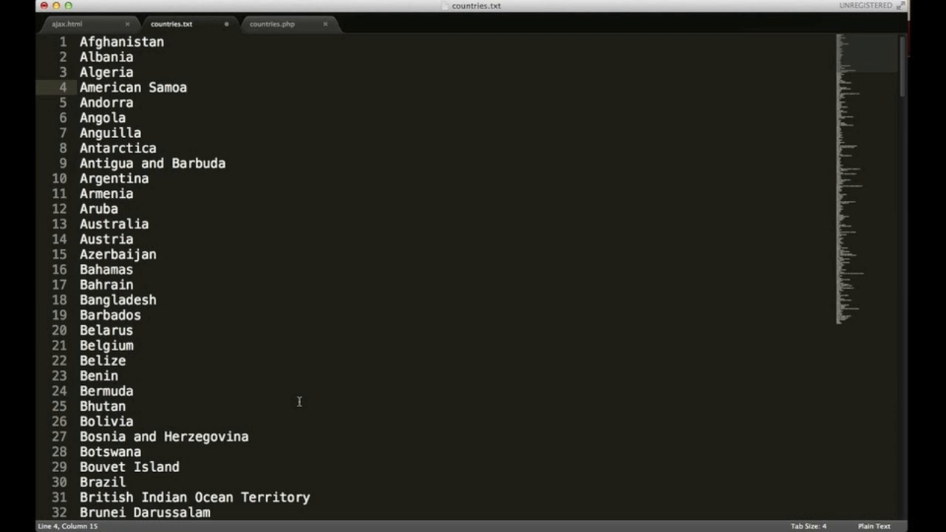